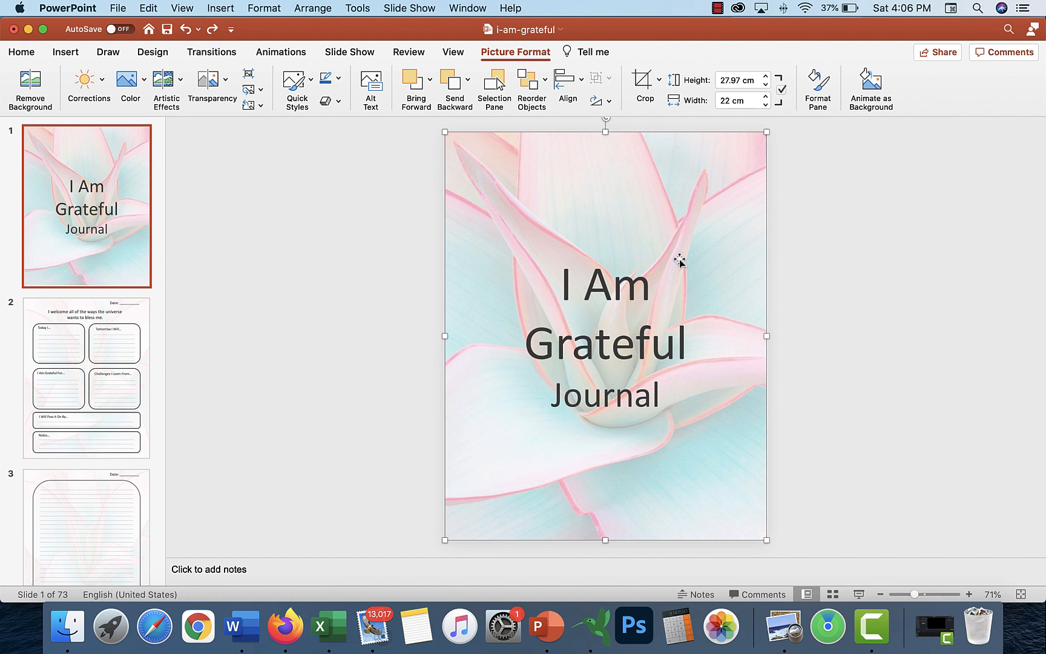
mouse_move(112, 258)
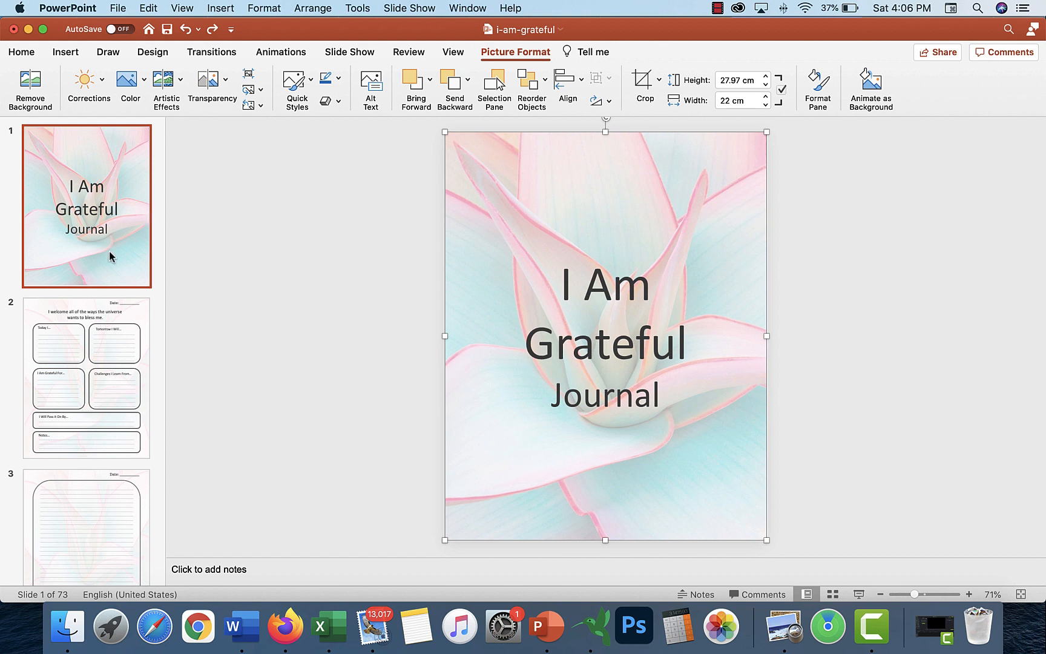
mouse_move(107, 250)
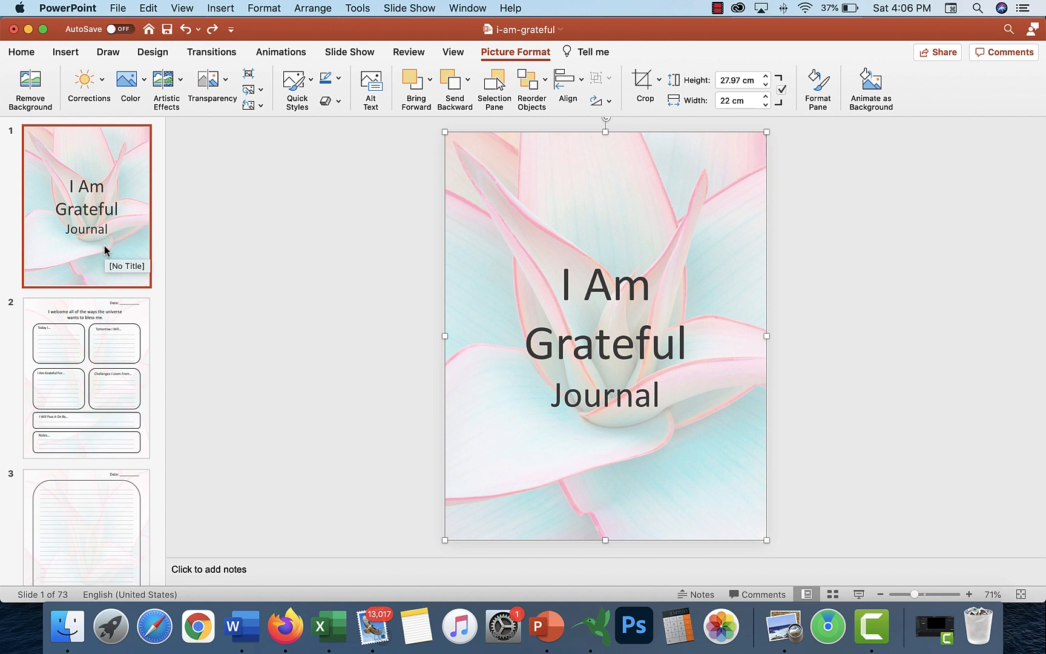
mouse_move(339, 168)
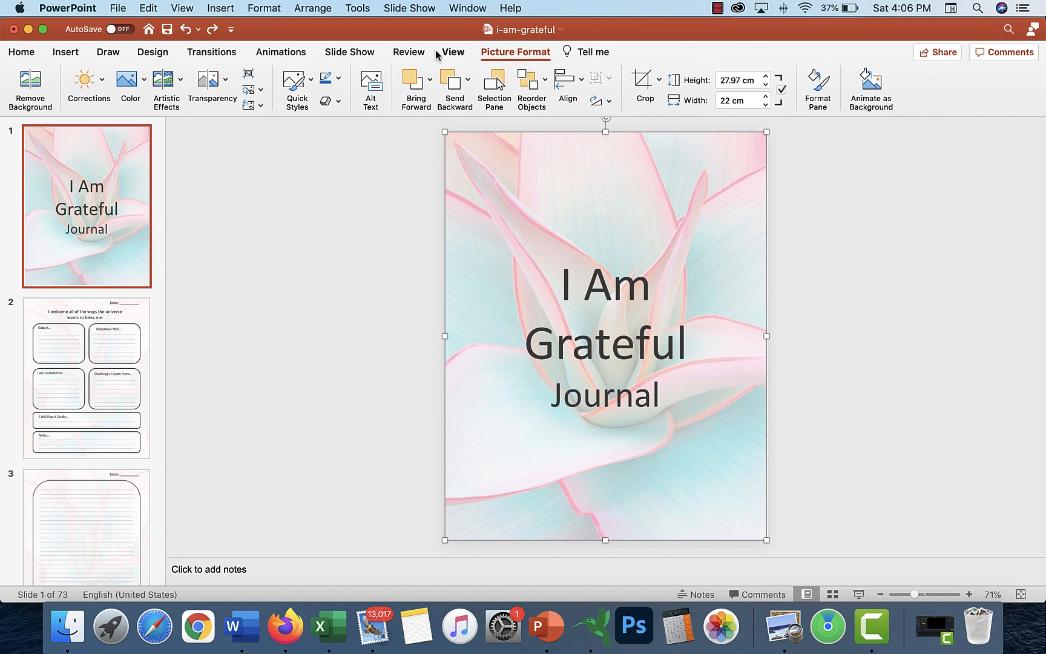
mouse_move(585, 51)
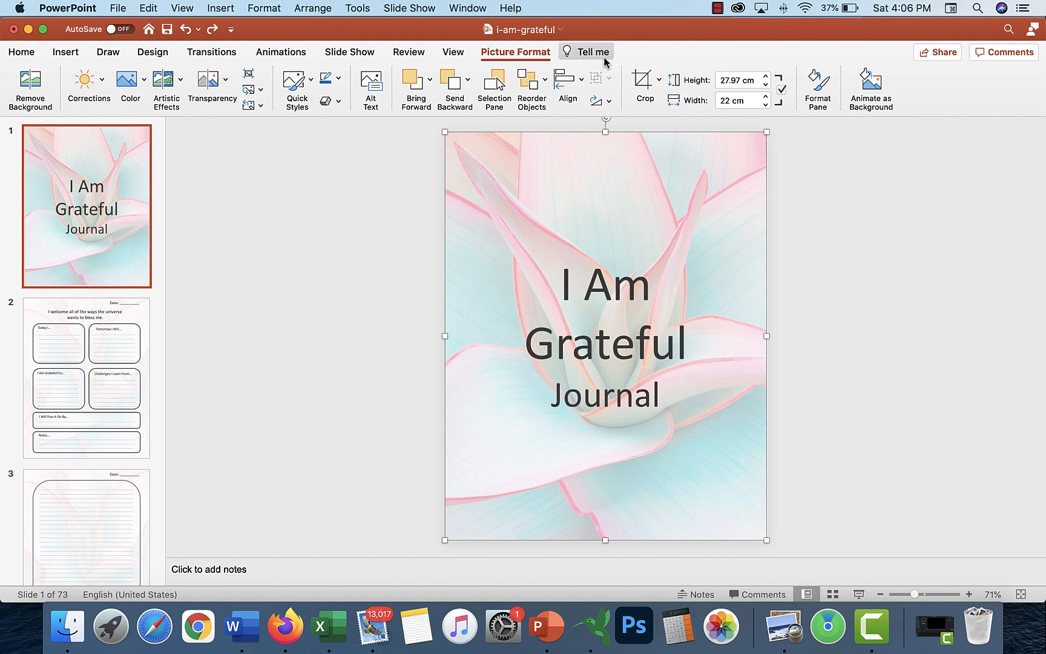
- Search the commands for 'insert hash'
click(590, 52)
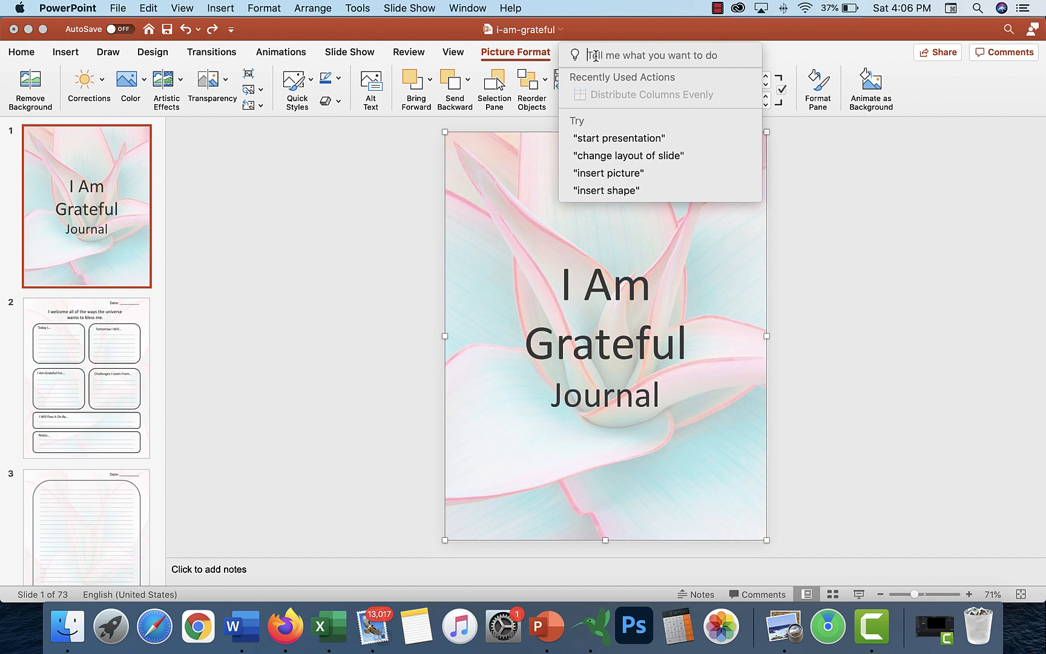
text(insert ha)
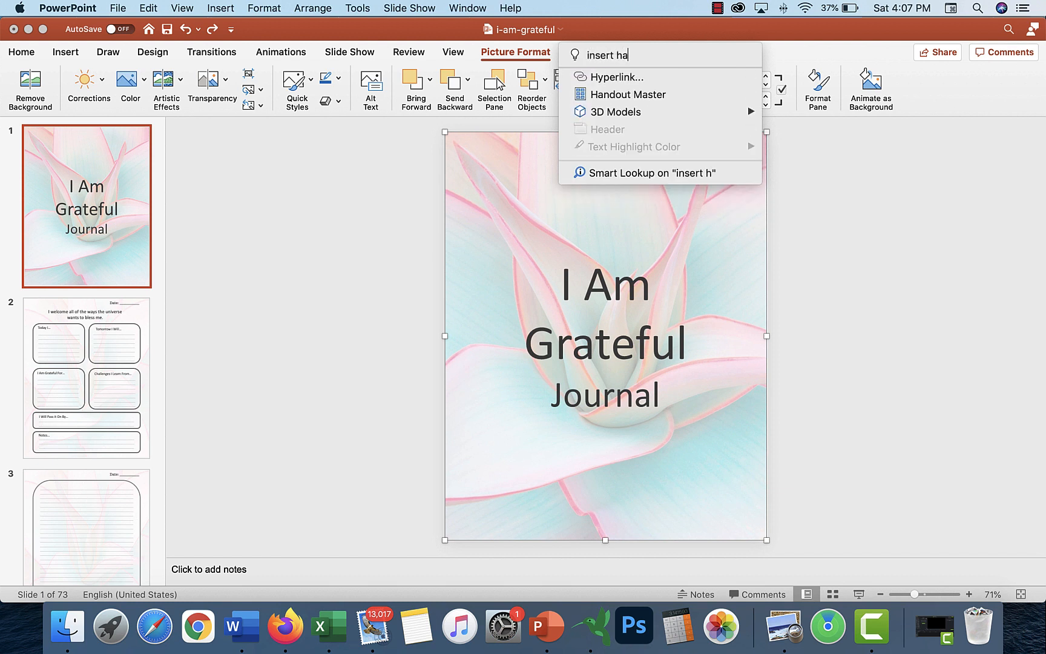
text(sh)
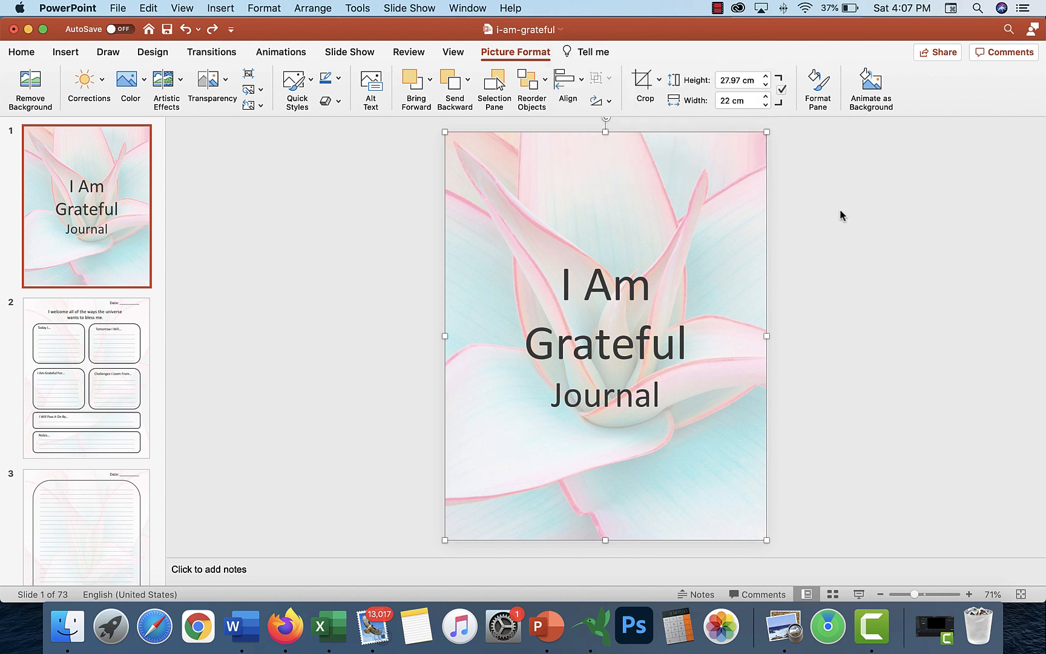
mouse_move(267, 214)
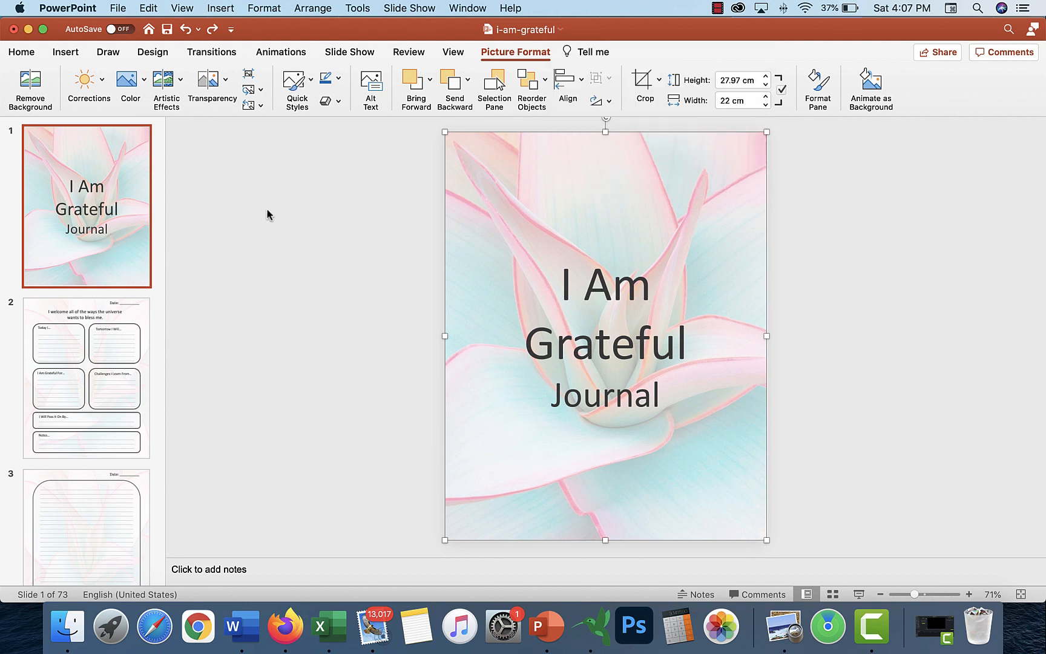
mouse_move(130, 355)
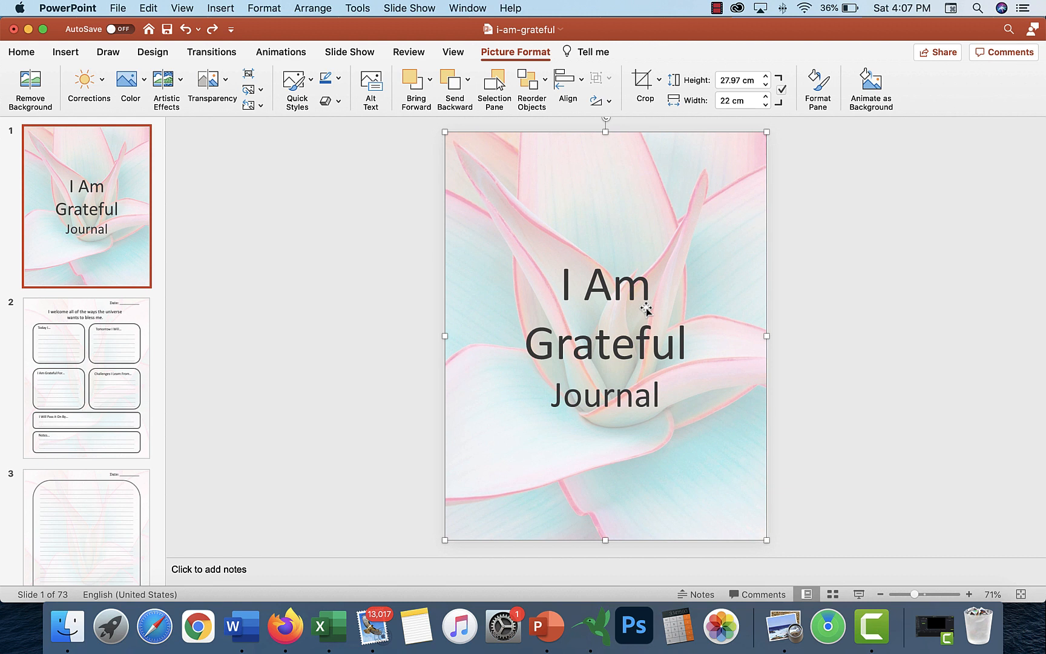
mouse_move(110, 371)
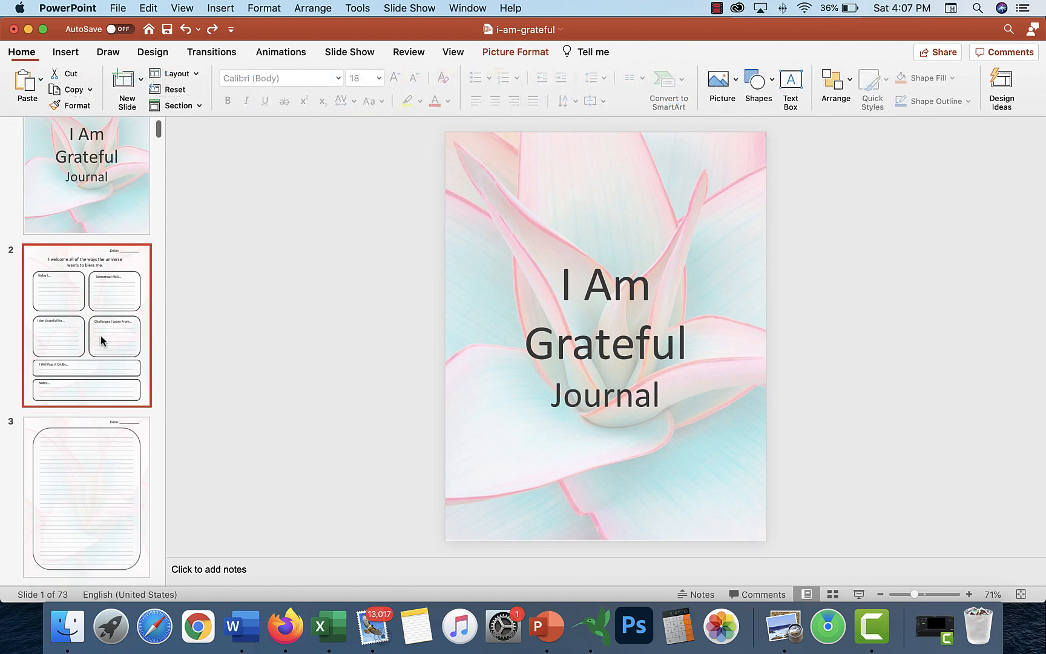
- On slide 2, select the quote and the Tomorrow I Will and Today I boxes
click(87, 326)
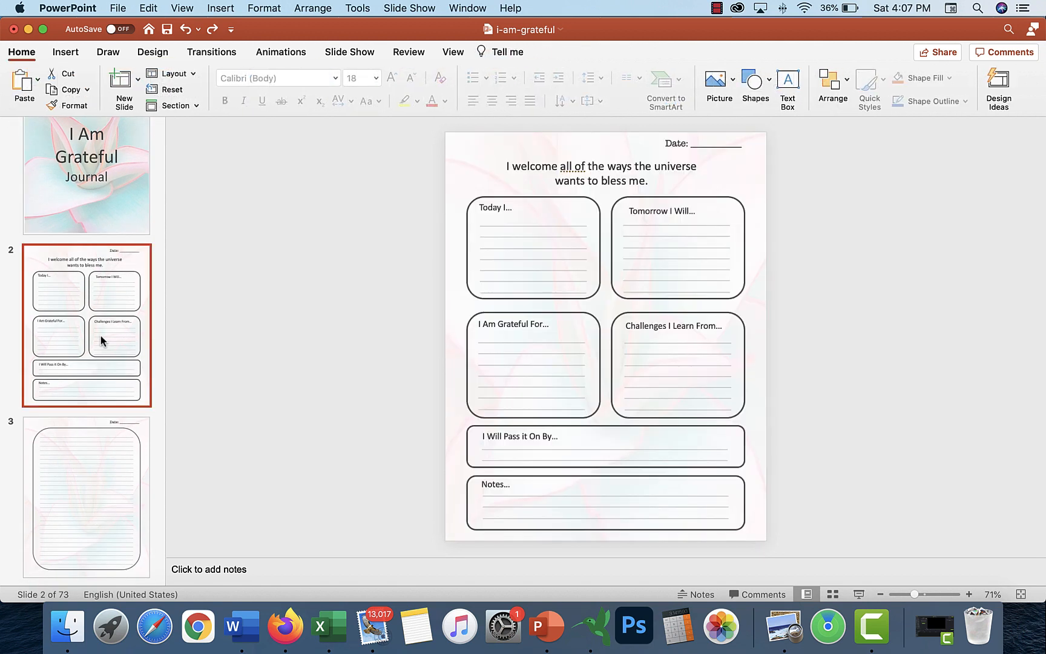
mouse_move(597, 152)
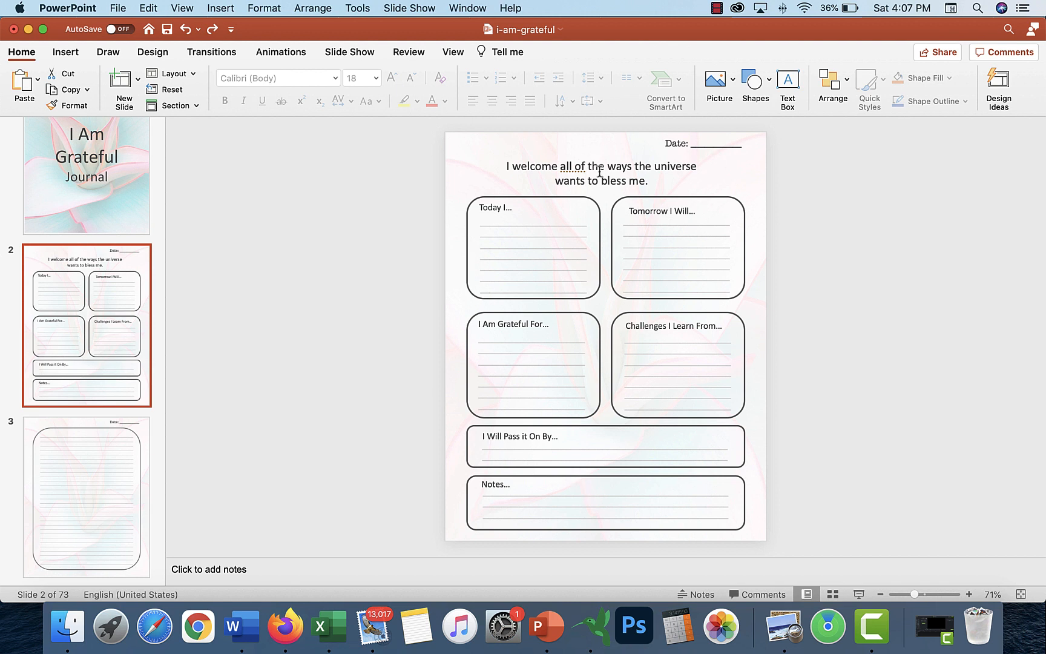
click(600, 169)
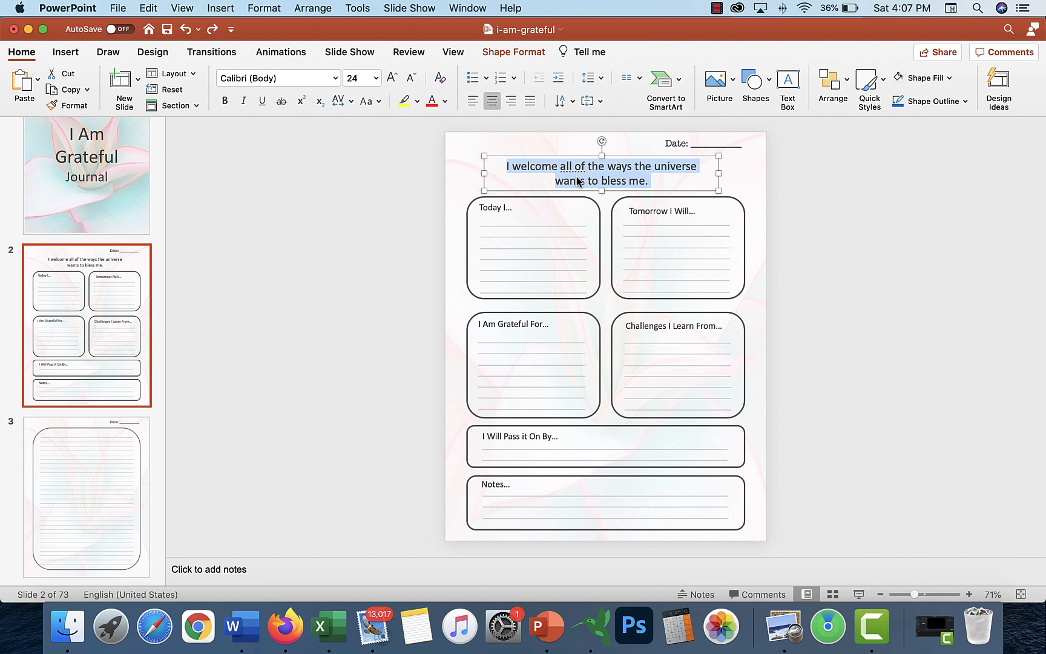
mouse_move(732, 182)
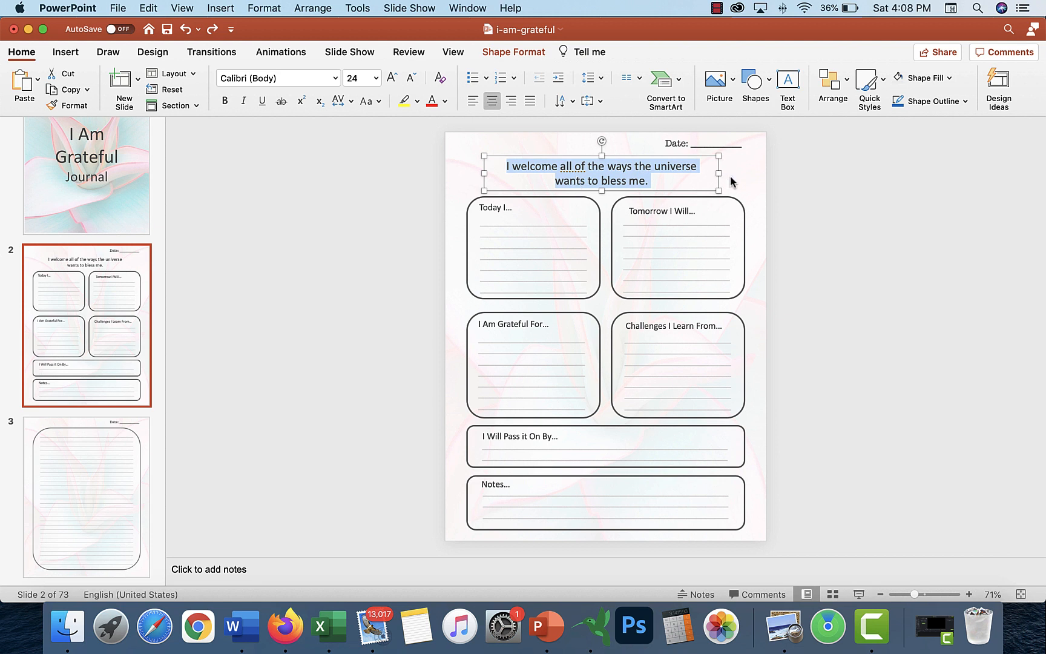
click(675, 211)
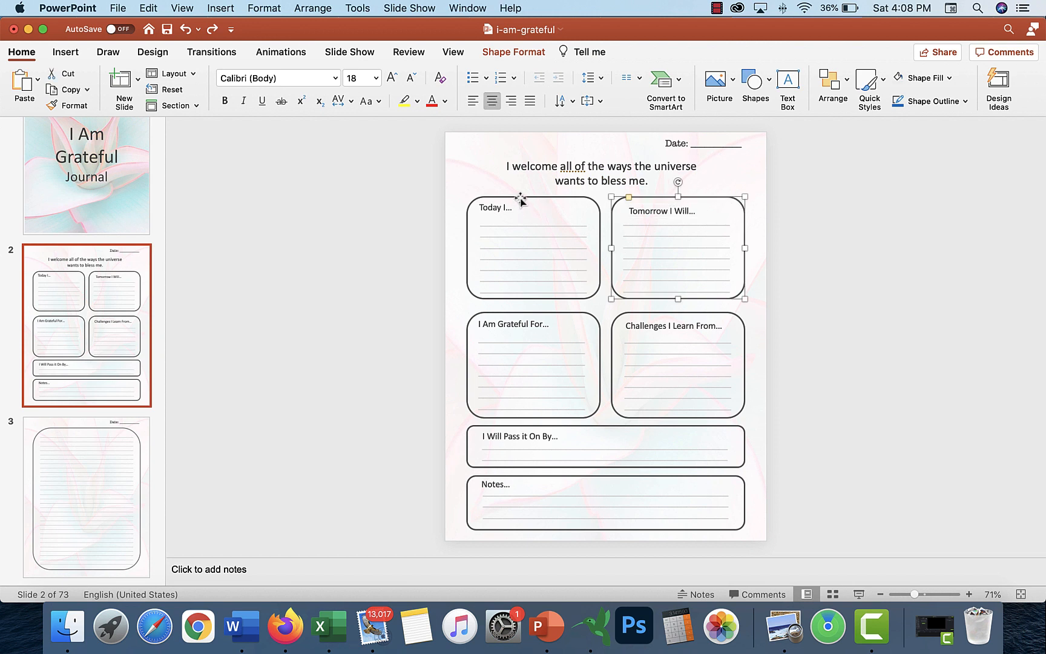
click(533, 250)
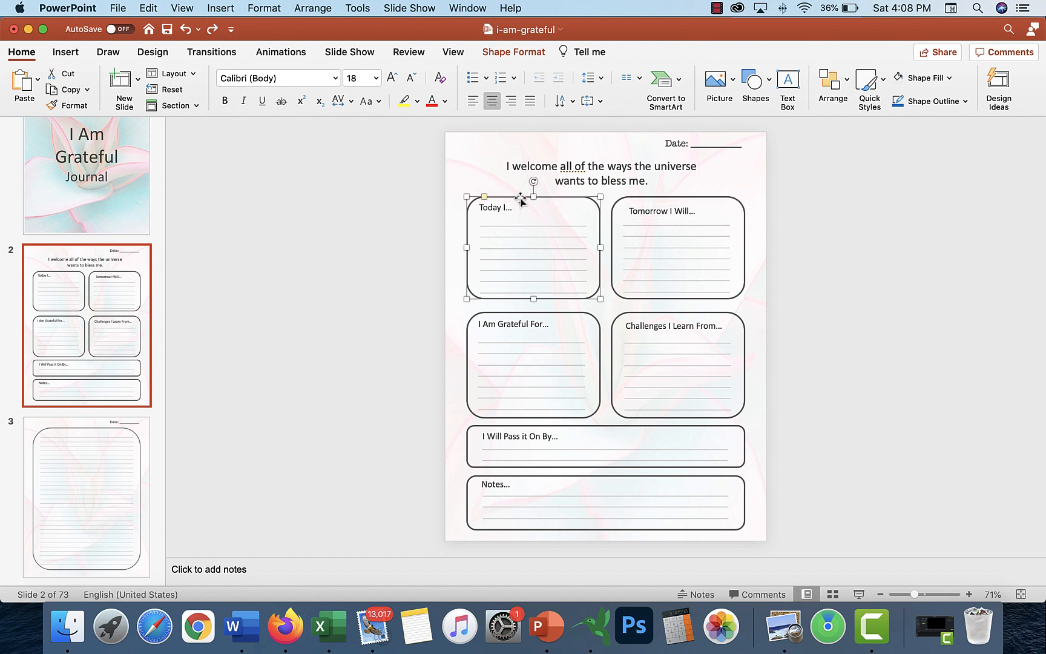
- View the lined page on slide 3, then edit slide 2's Today I label
click(86, 495)
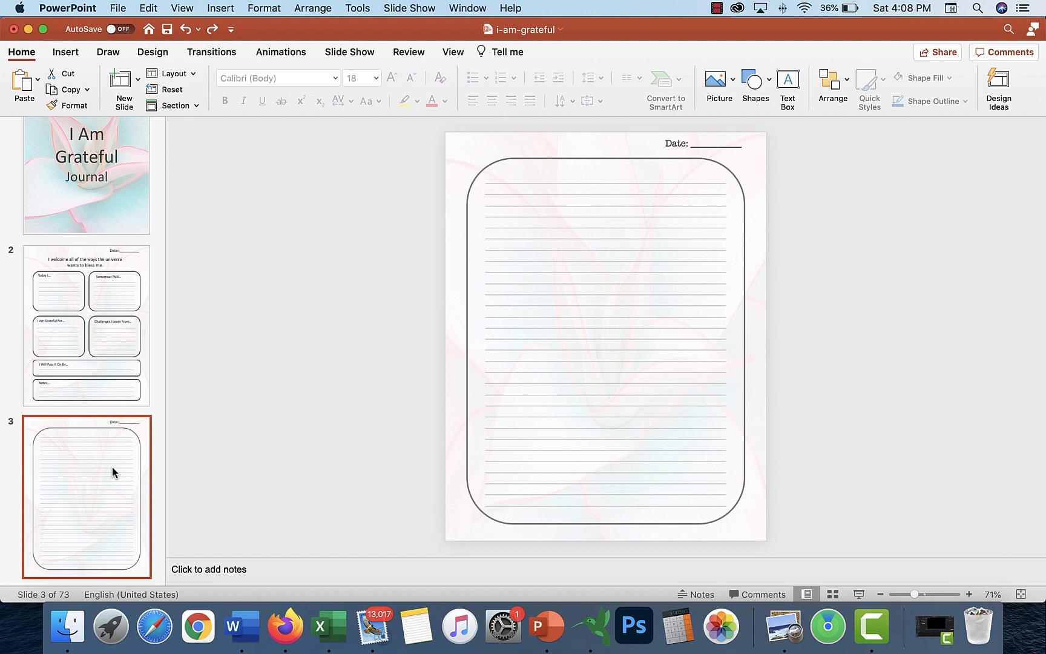
mouse_move(176, 327)
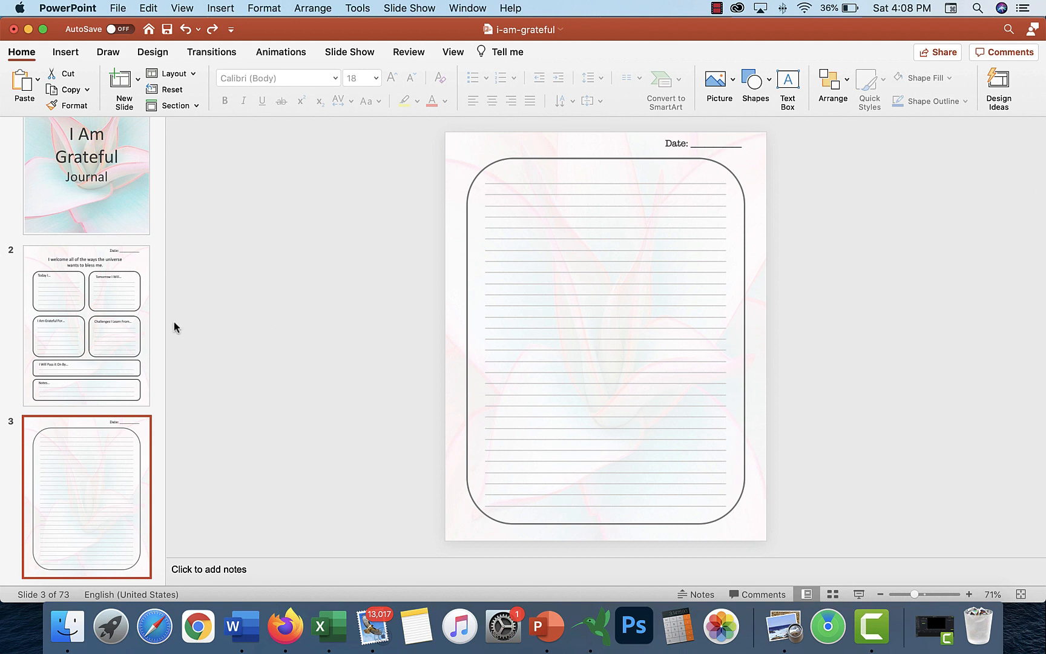
click(86, 325)
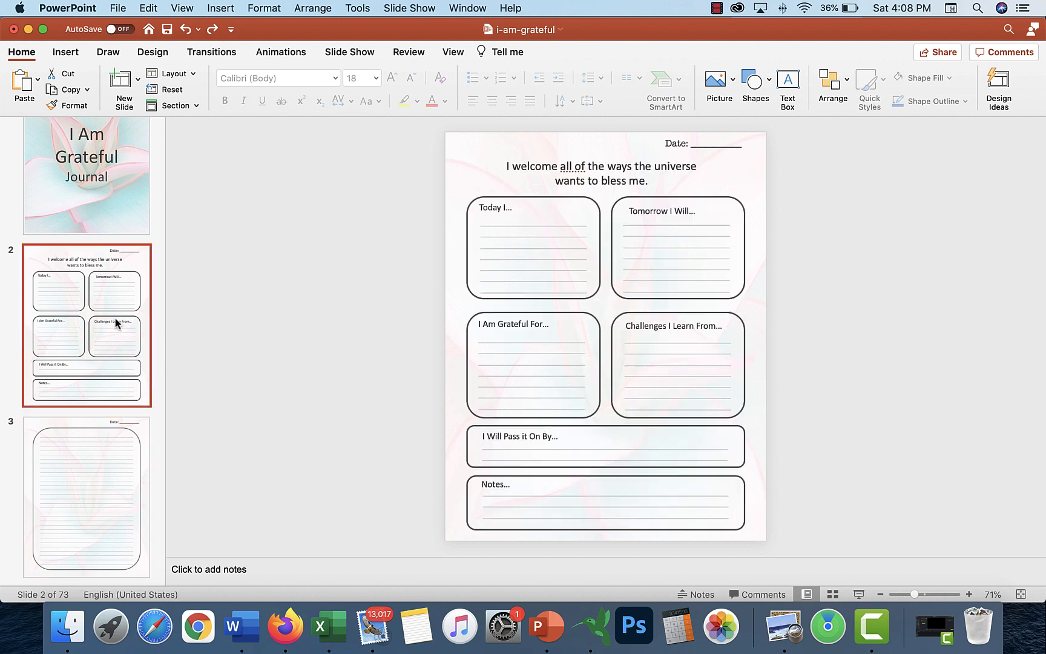
mouse_move(499, 214)
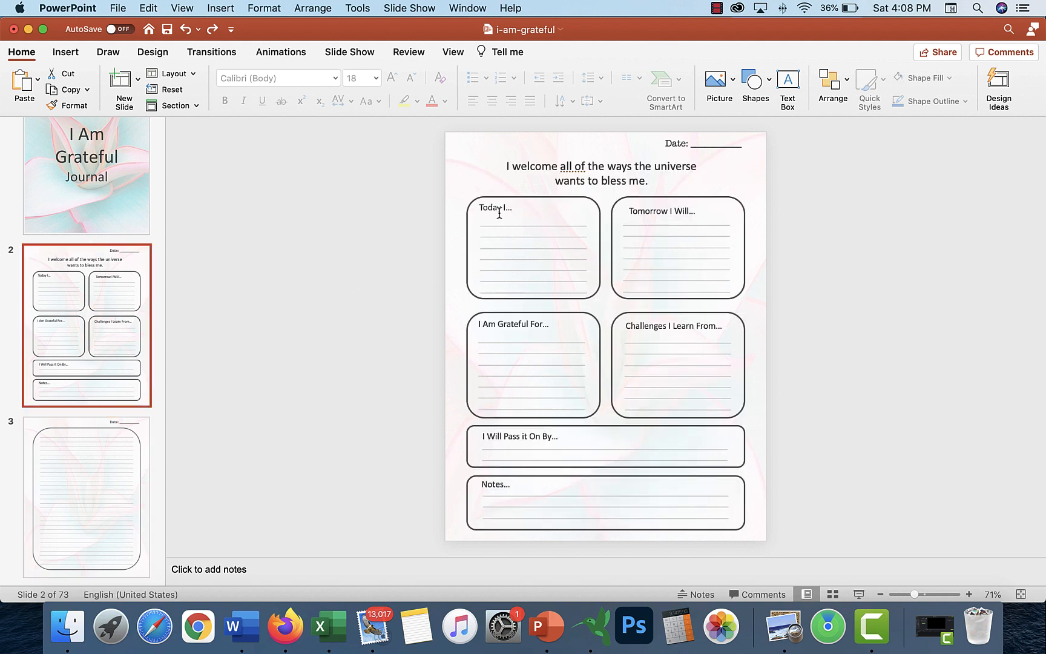
click(497, 208)
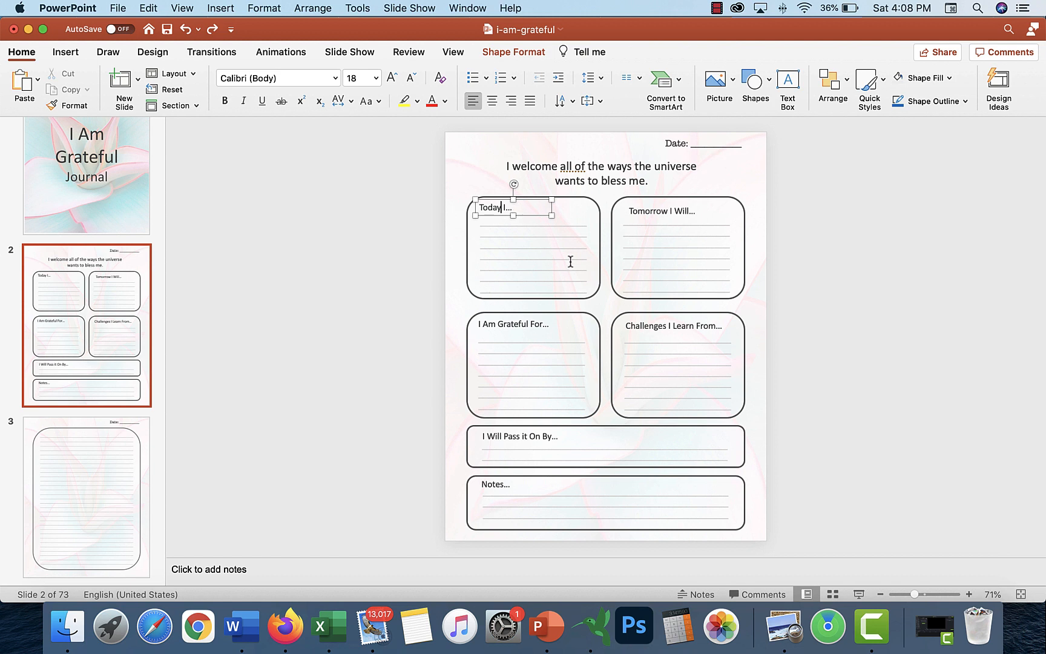
mouse_move(123, 297)
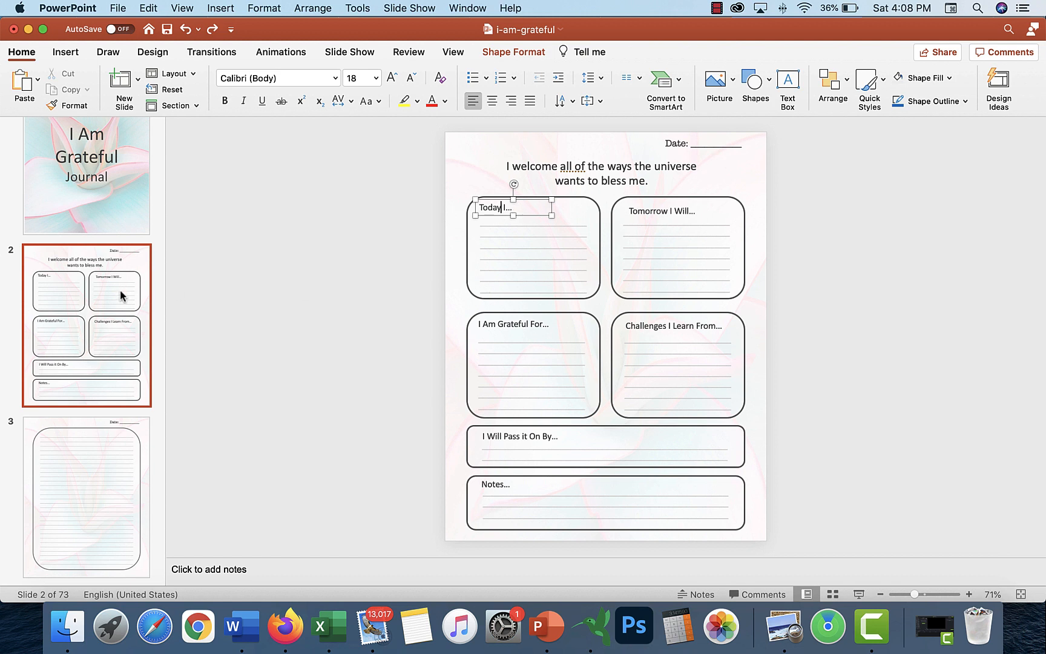
mouse_move(122, 295)
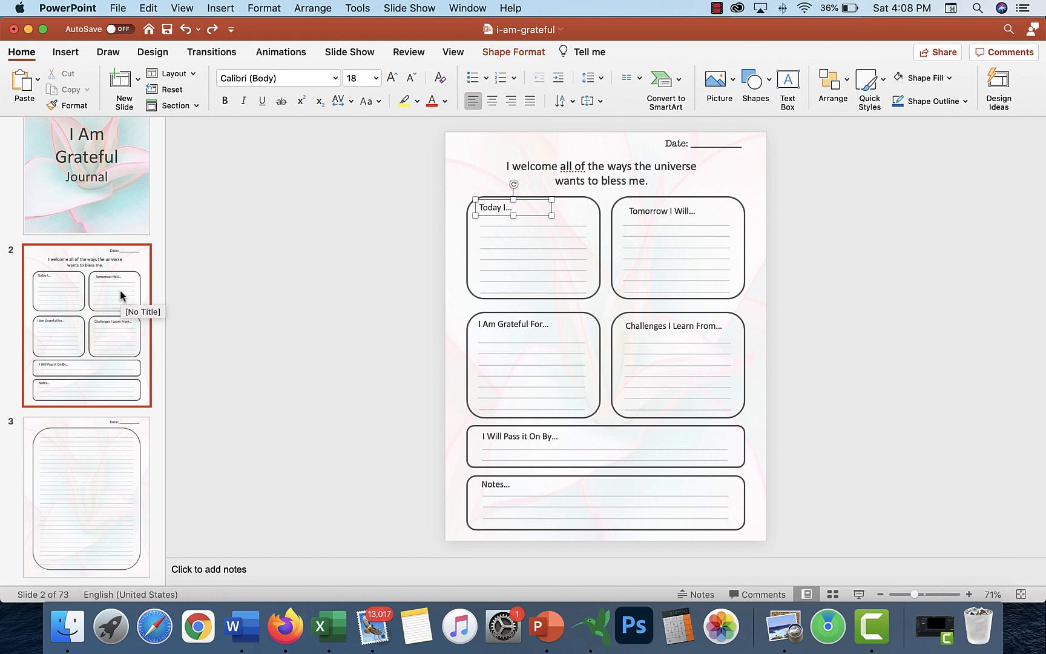
- Duplicate the prompt page as slide 3 and select the copy's Today I box
right_click(122, 296)
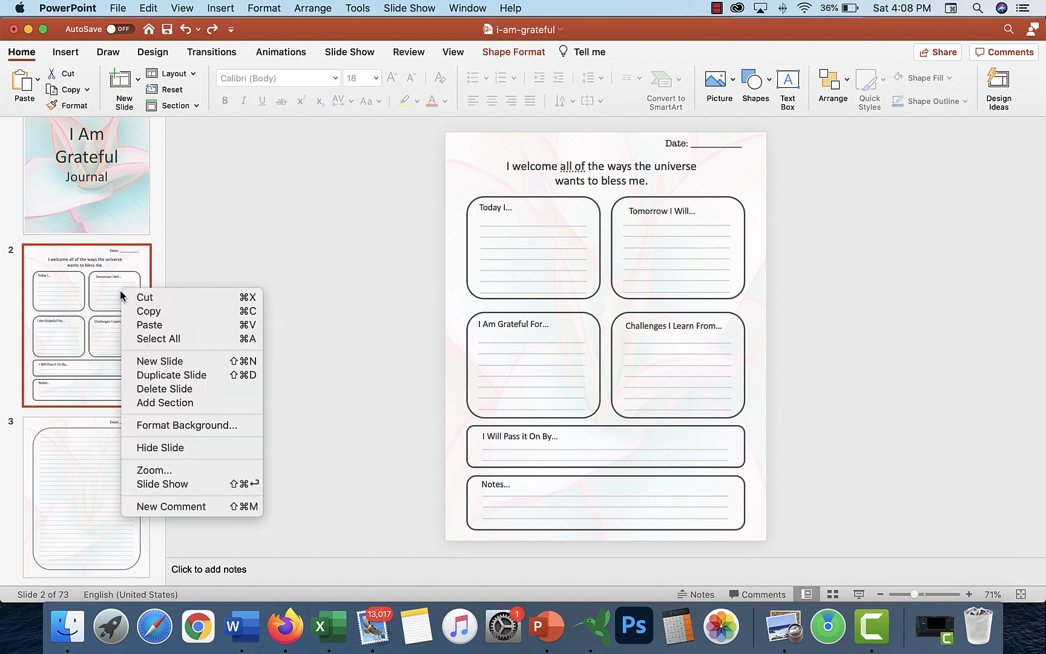
mouse_move(93, 316)
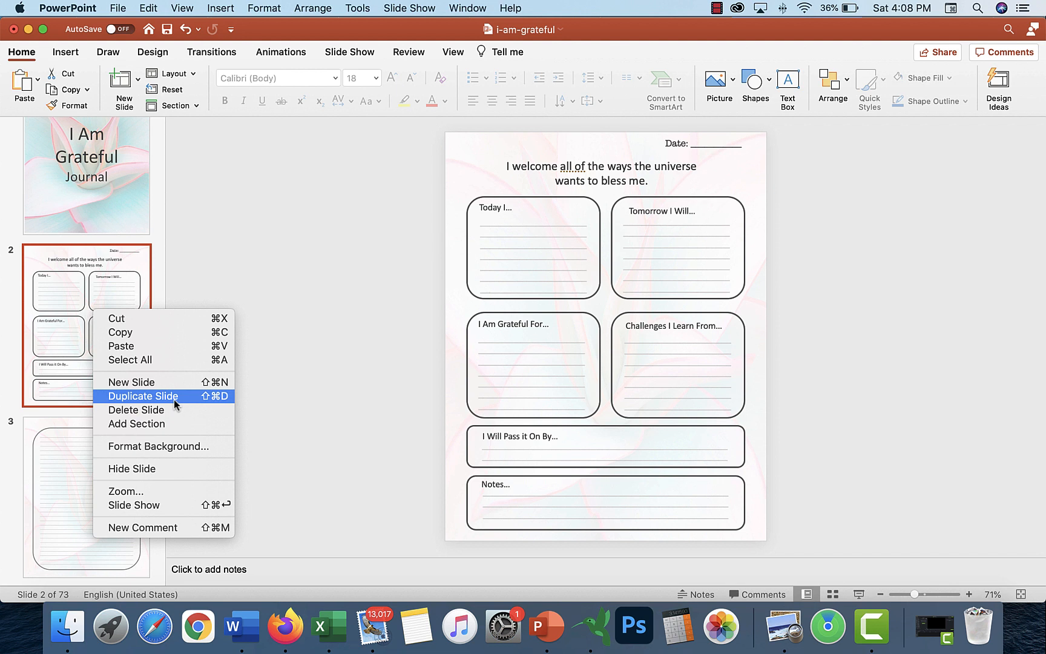
click(143, 396)
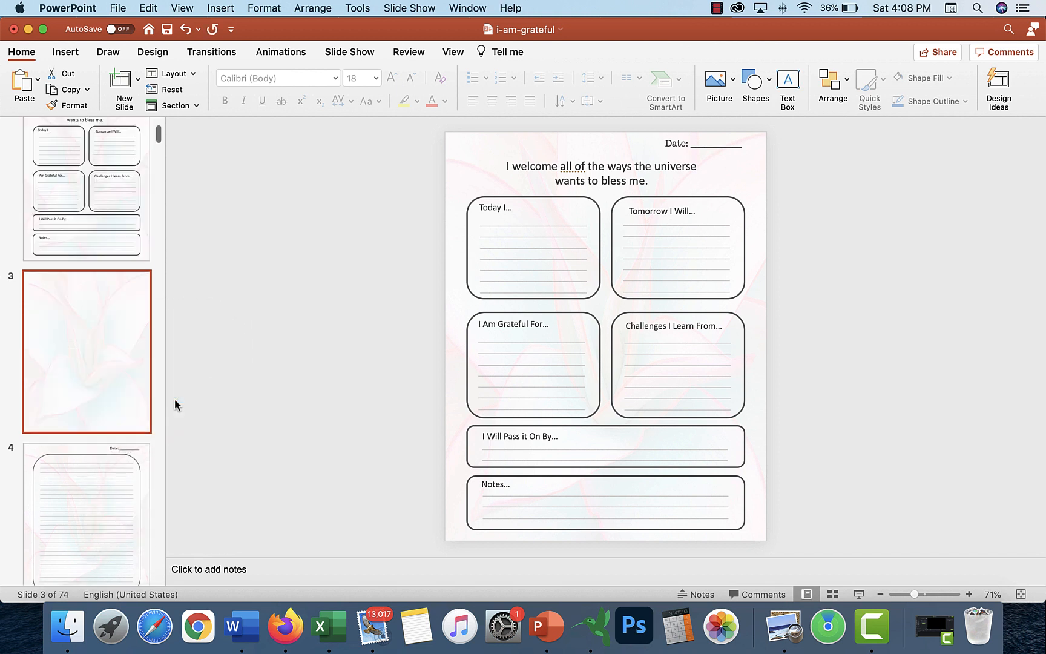
click(86, 351)
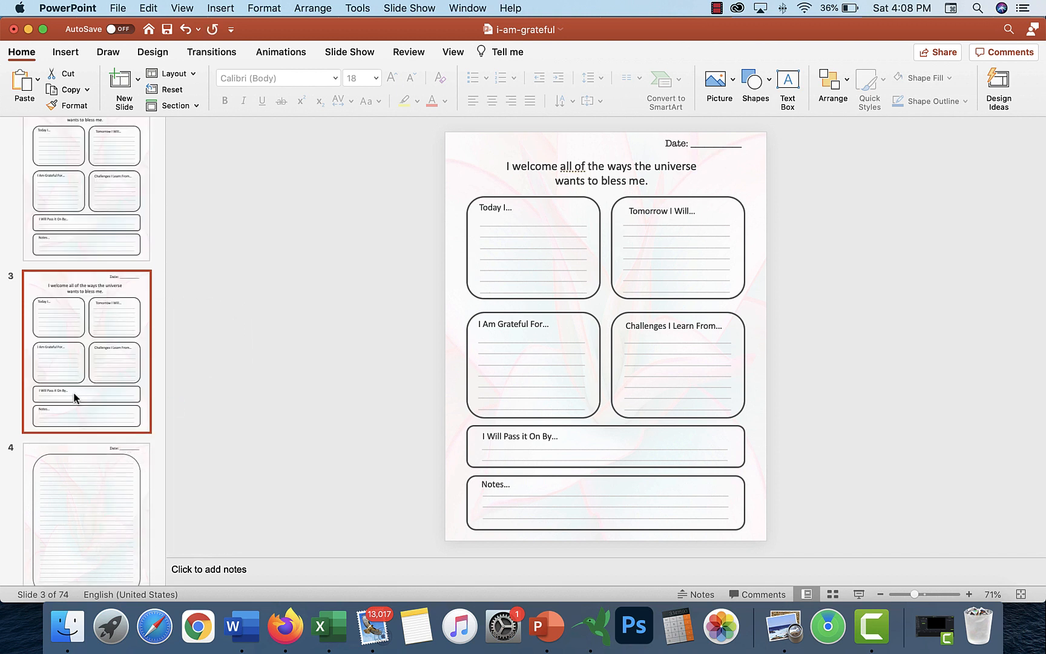
mouse_move(110, 309)
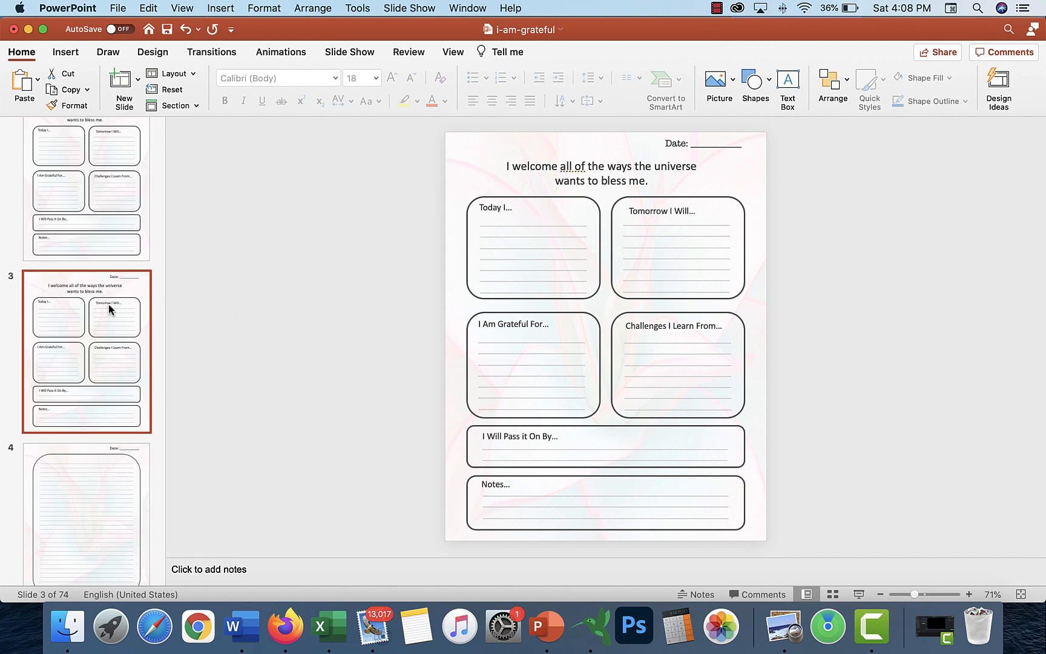
mouse_move(117, 353)
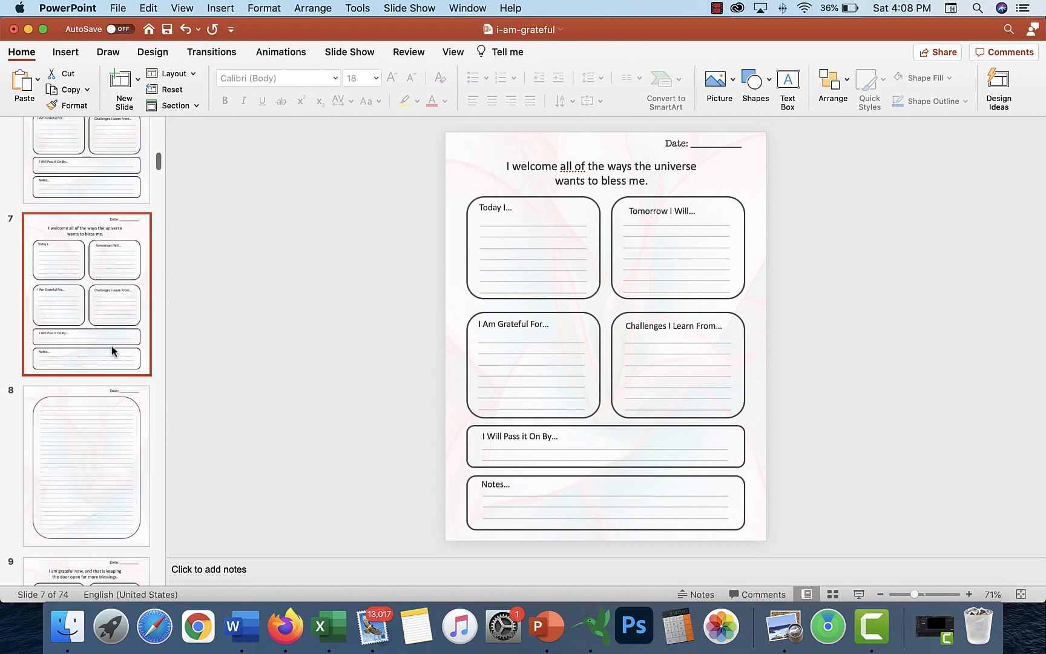
scroll(up, 3)
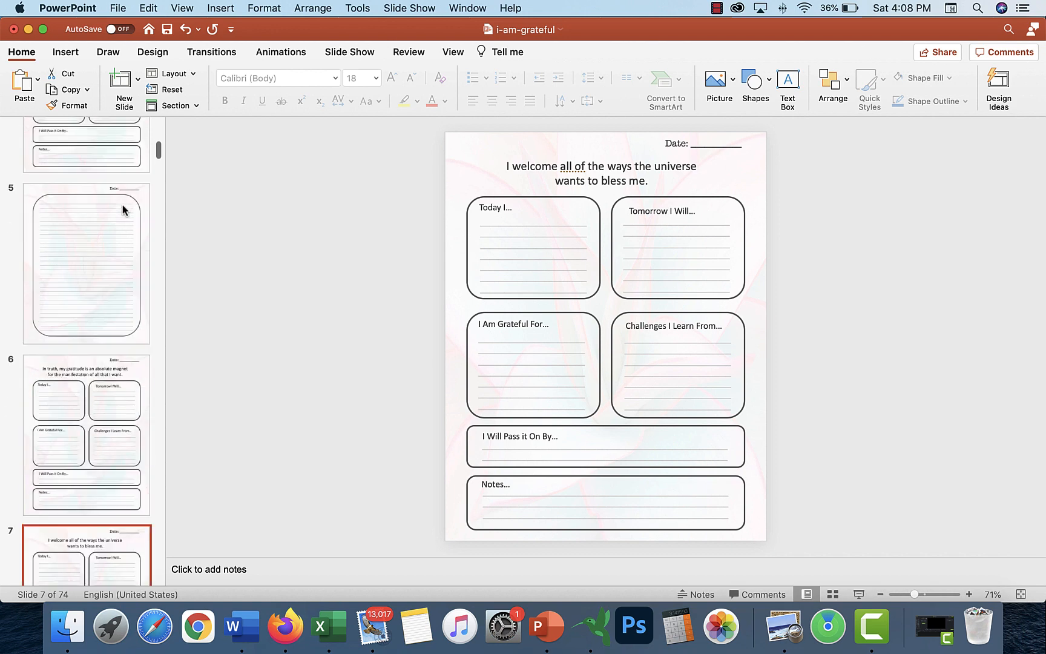
scroll(up, 3)
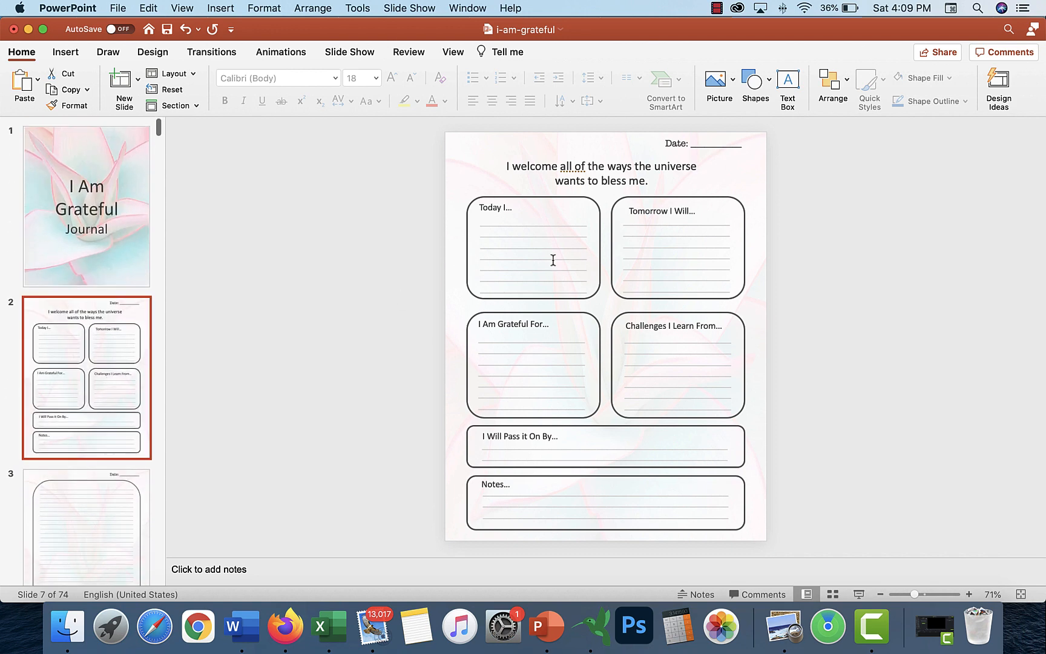
click(532, 247)
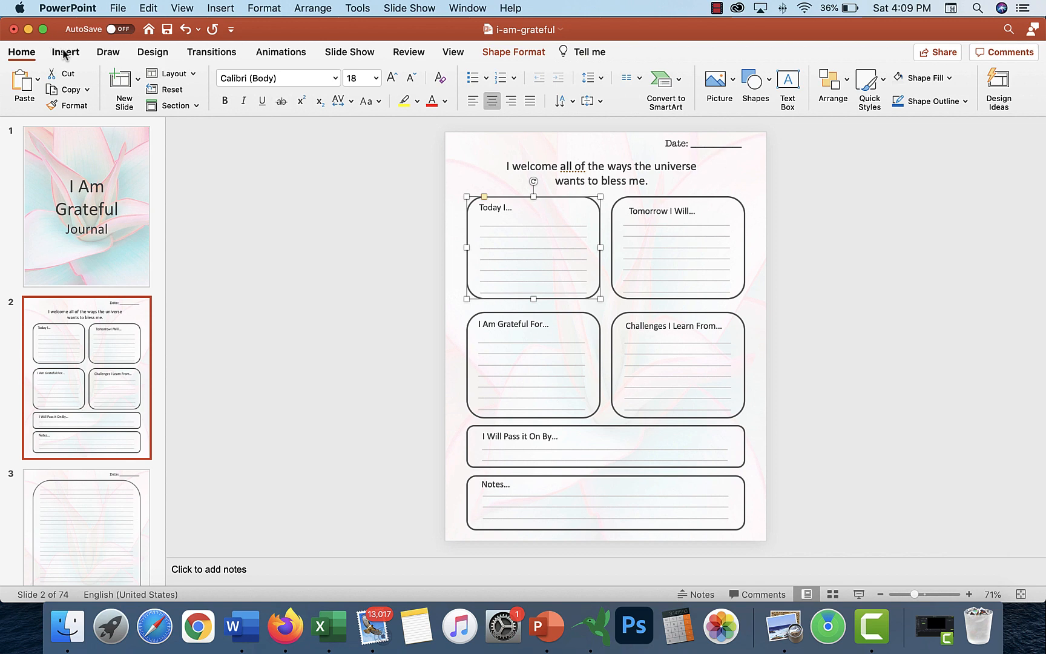
- Insert a rounded rectangle shape from the Shapes gallery
click(65, 51)
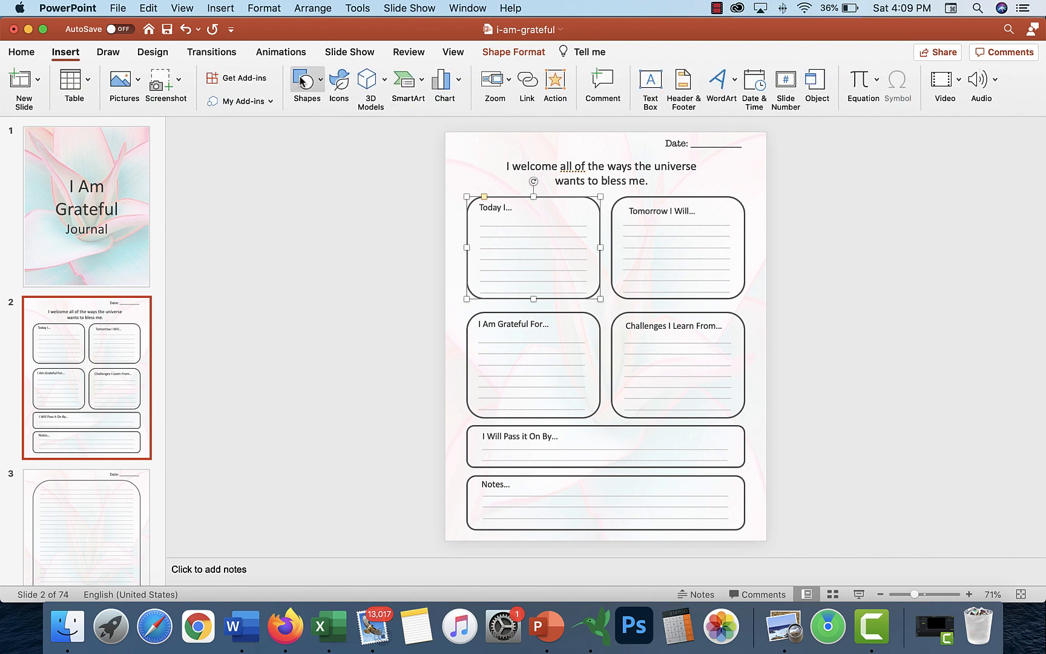
click(306, 82)
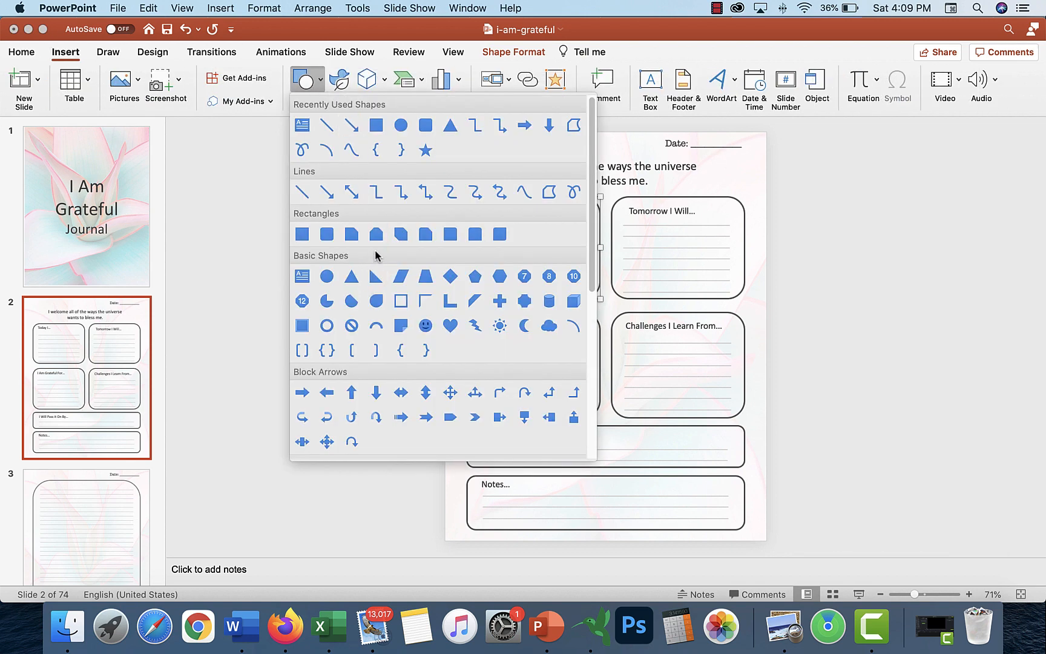
mouse_move(326, 234)
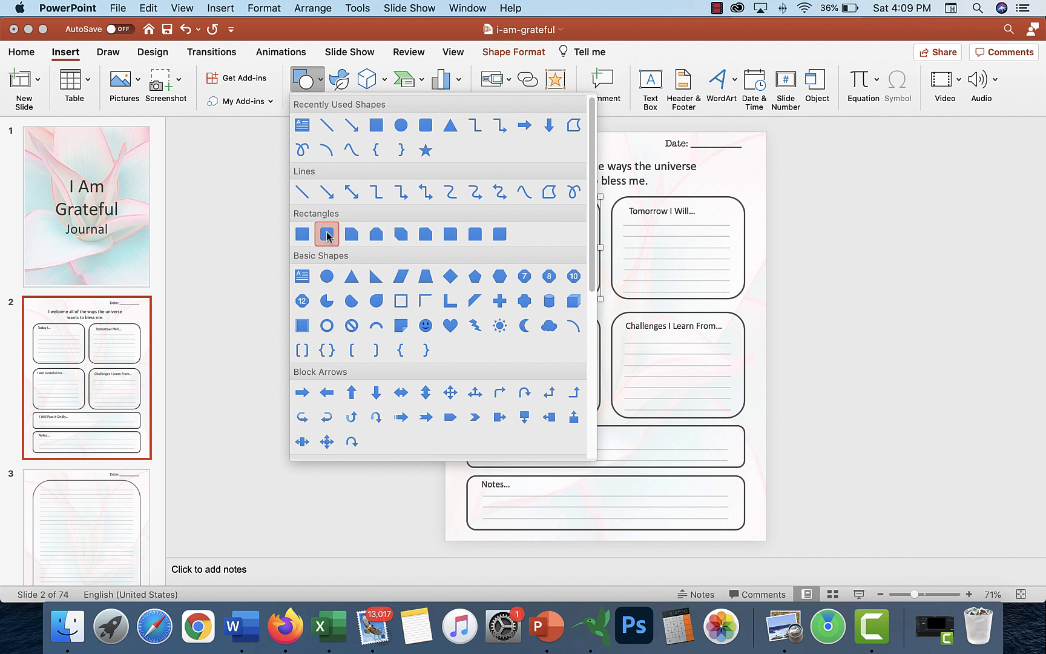
click(327, 234)
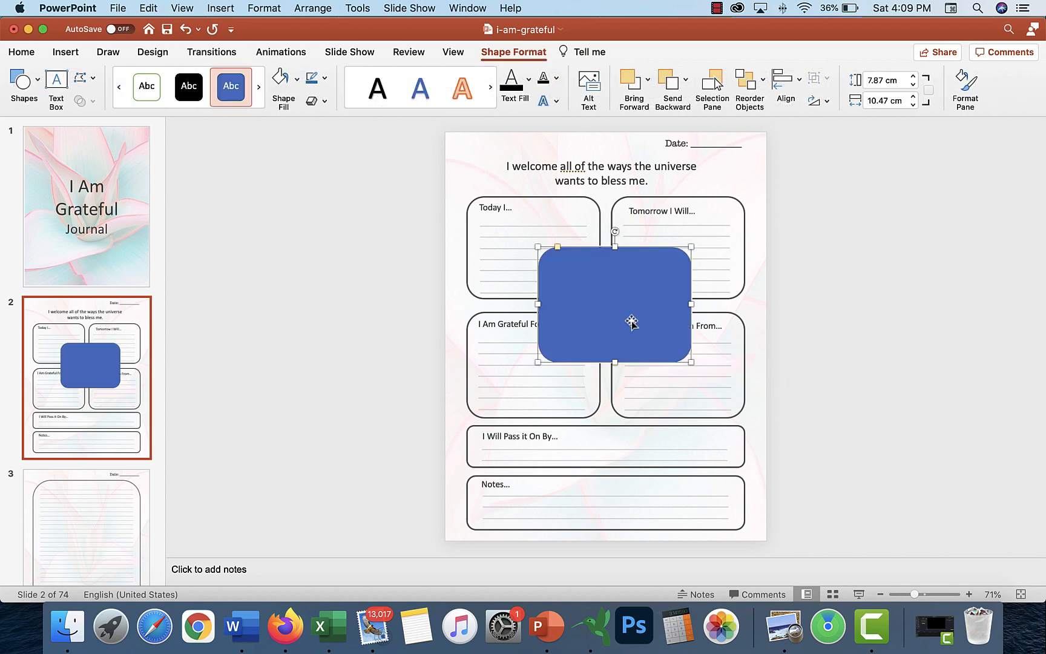
mouse_move(637, 308)
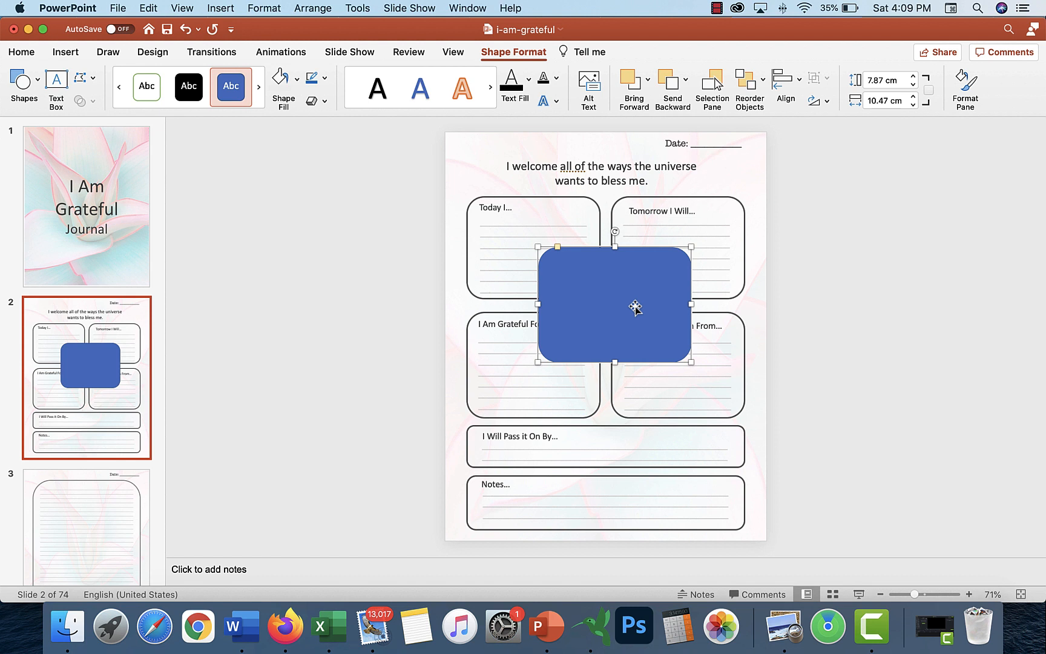
mouse_move(282, 79)
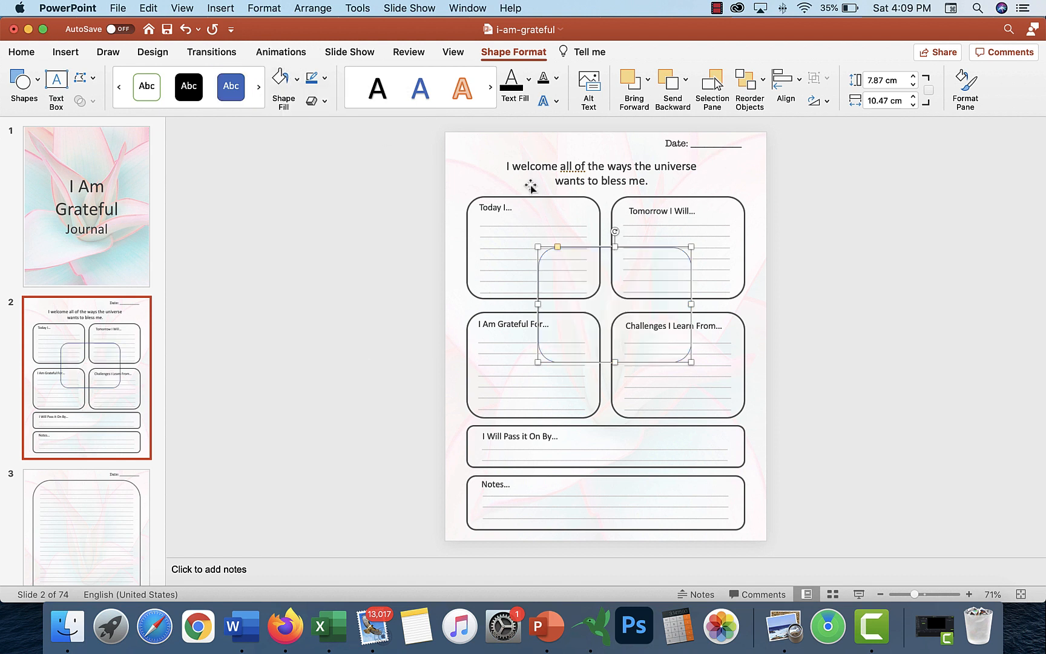
mouse_move(594, 282)
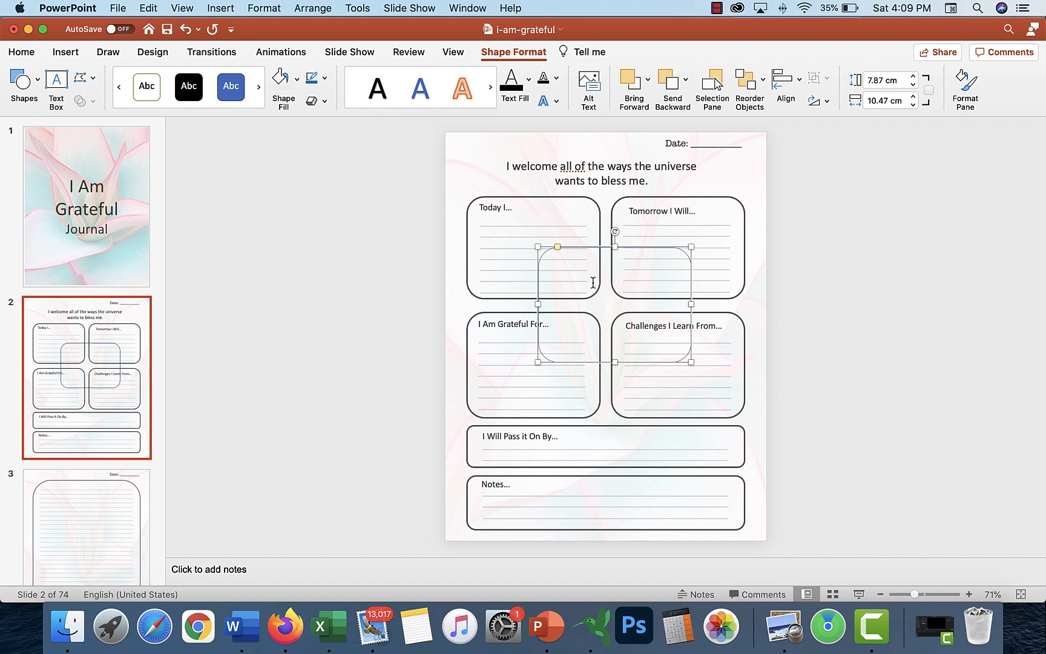
mouse_move(607, 290)
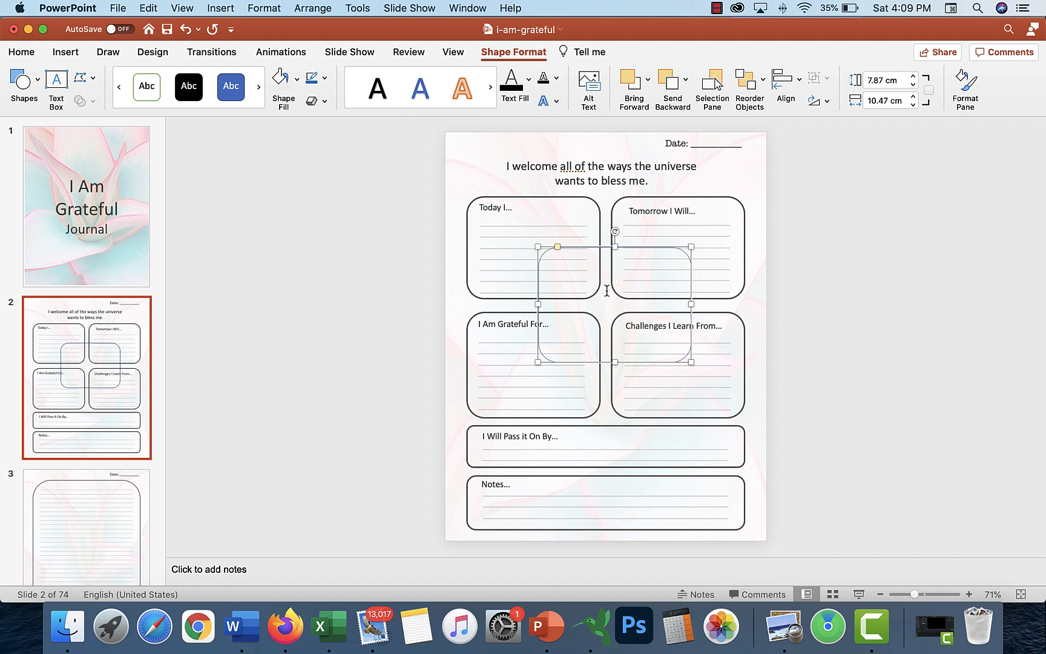
- Give the rounded rectangle a black outline with a heavier weight
click(312, 78)
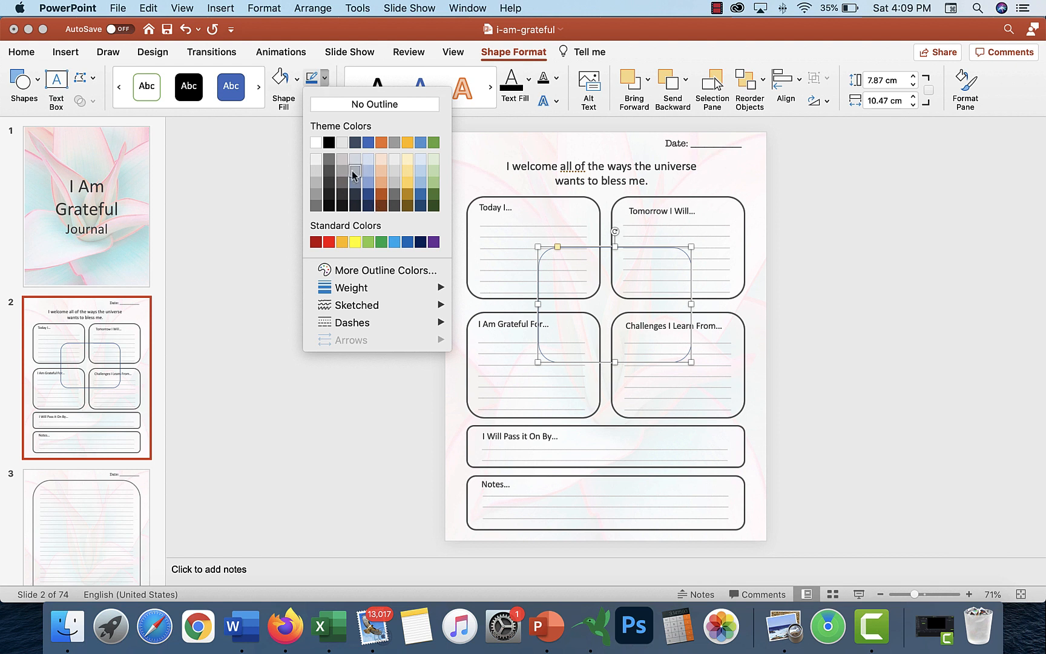
click(374, 104)
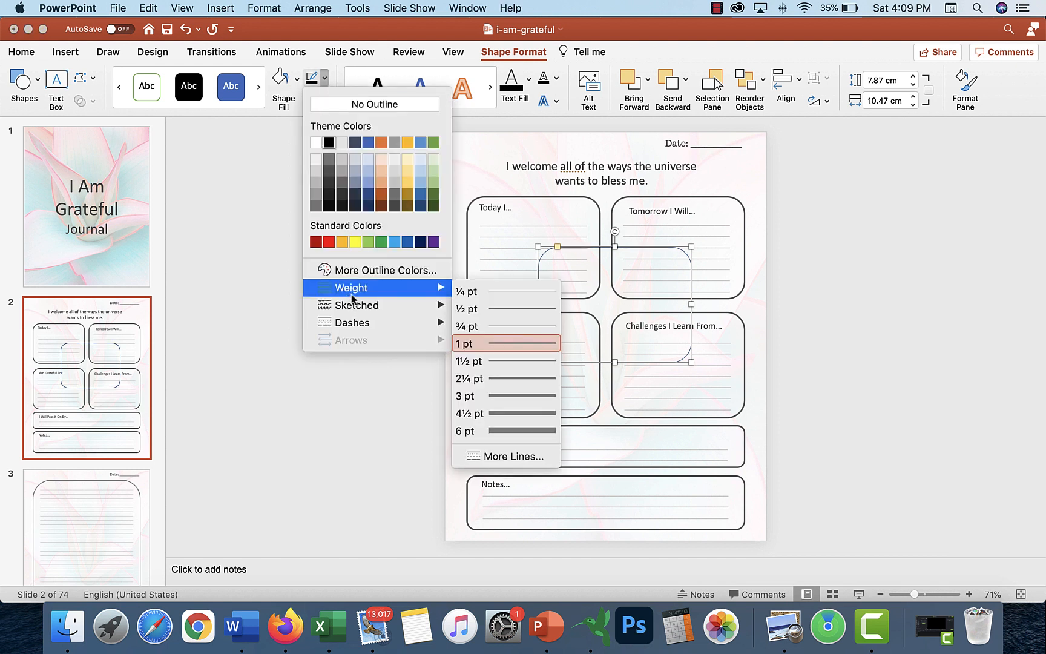
click(465, 344)
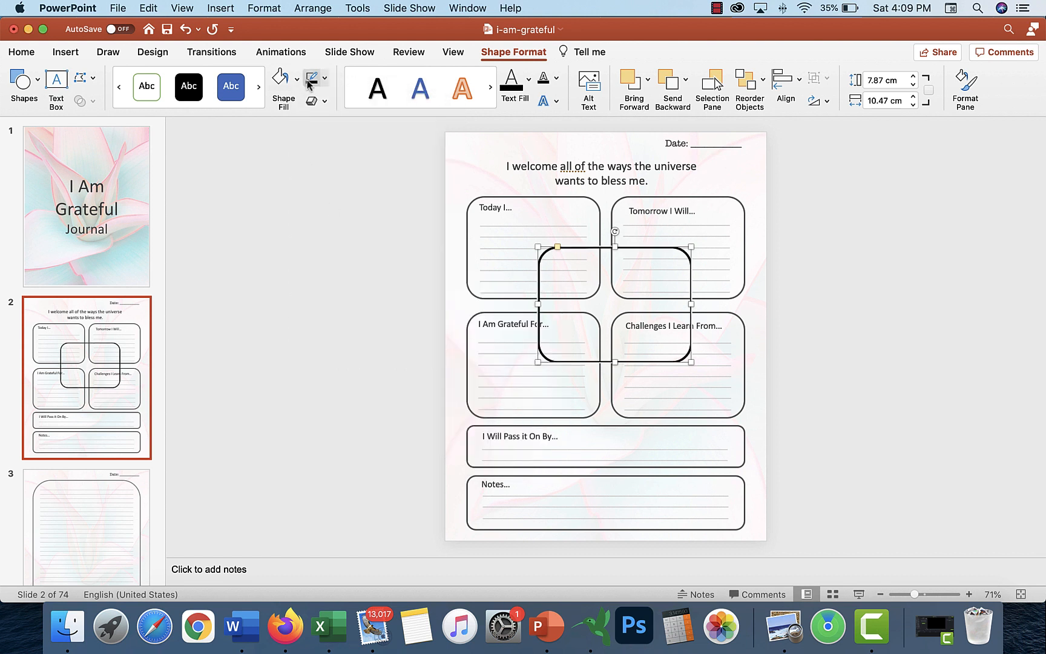
mouse_move(352, 322)
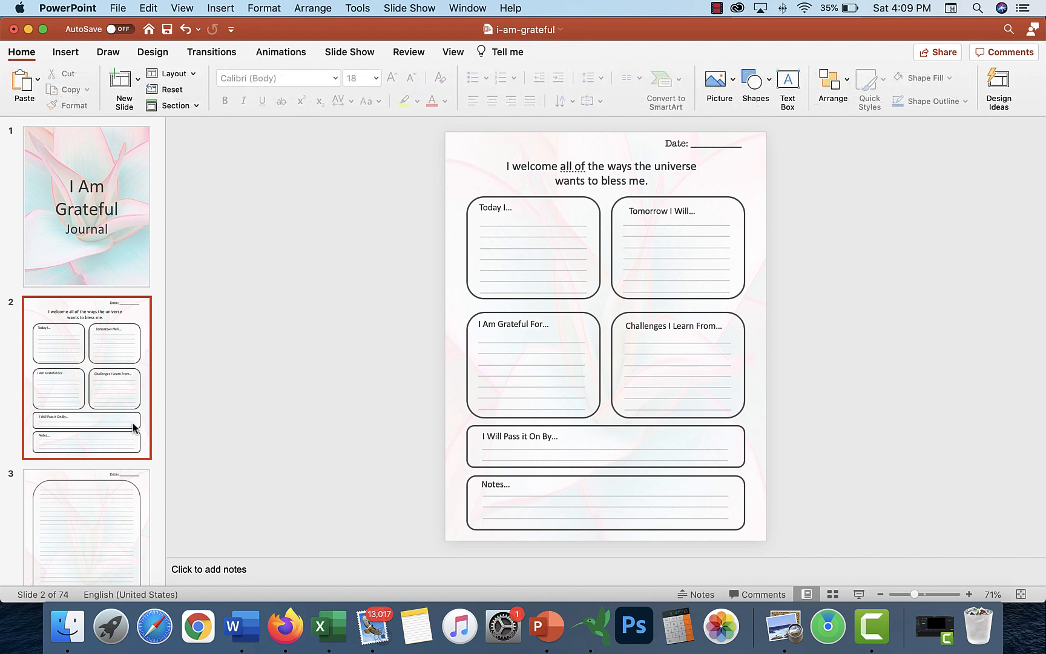
mouse_move(132, 429)
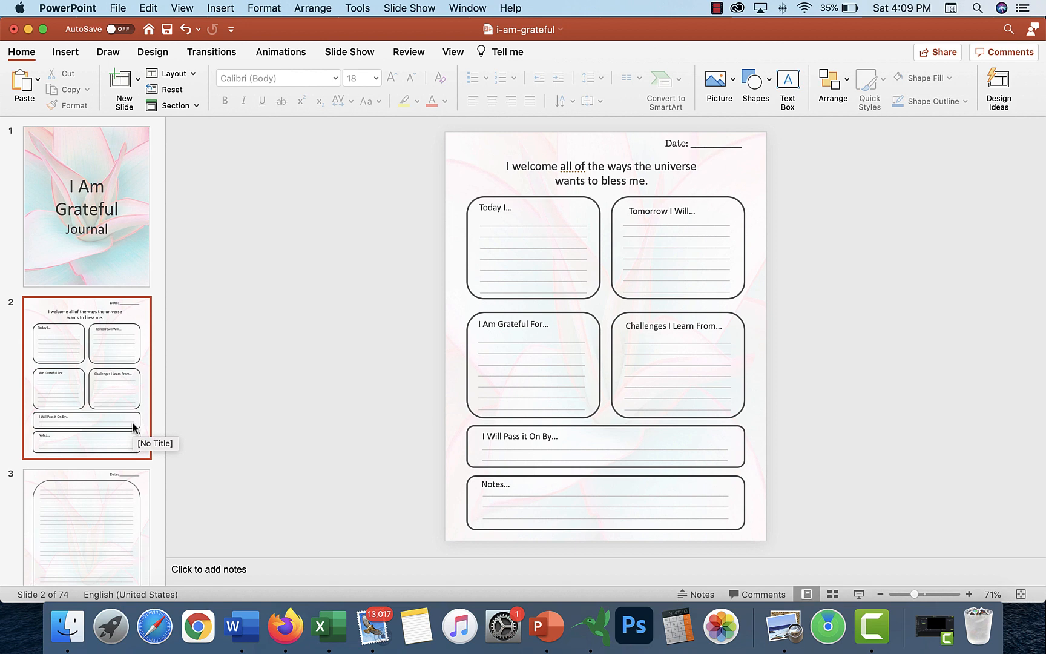
mouse_move(617, 247)
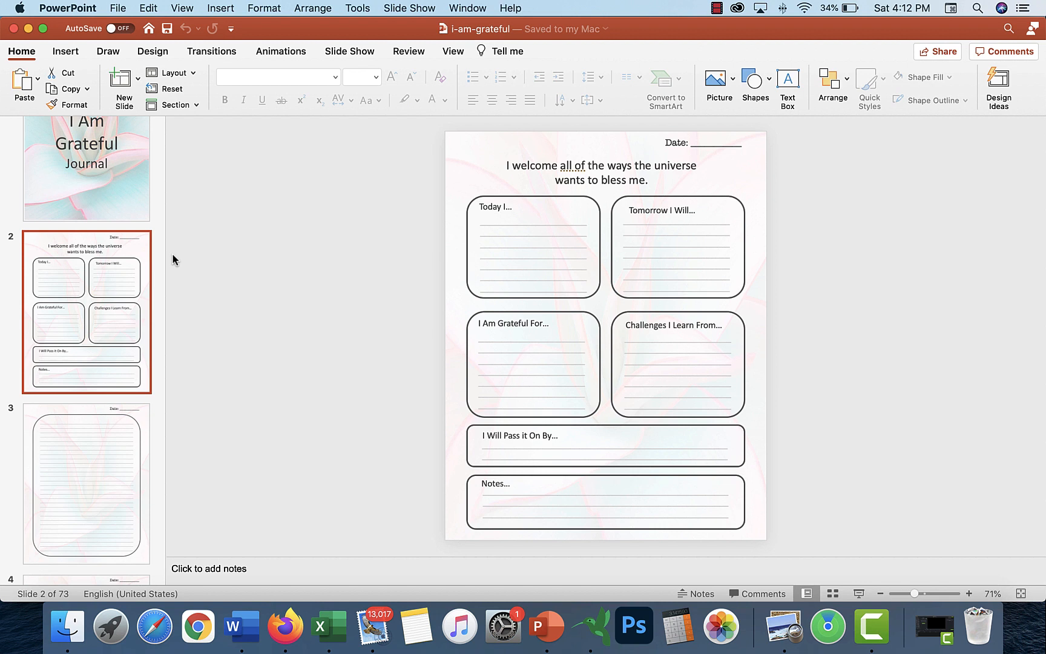
mouse_move(369, 40)
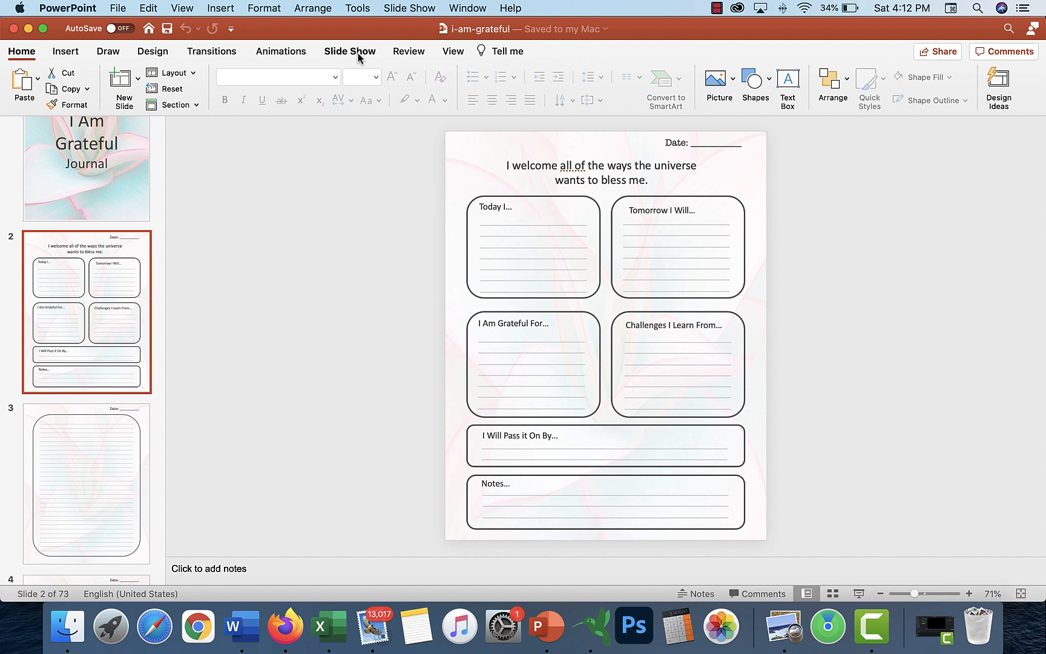
- In slide 2's background settings, tile the picture as texture, then undo the texture choice
click(264, 8)
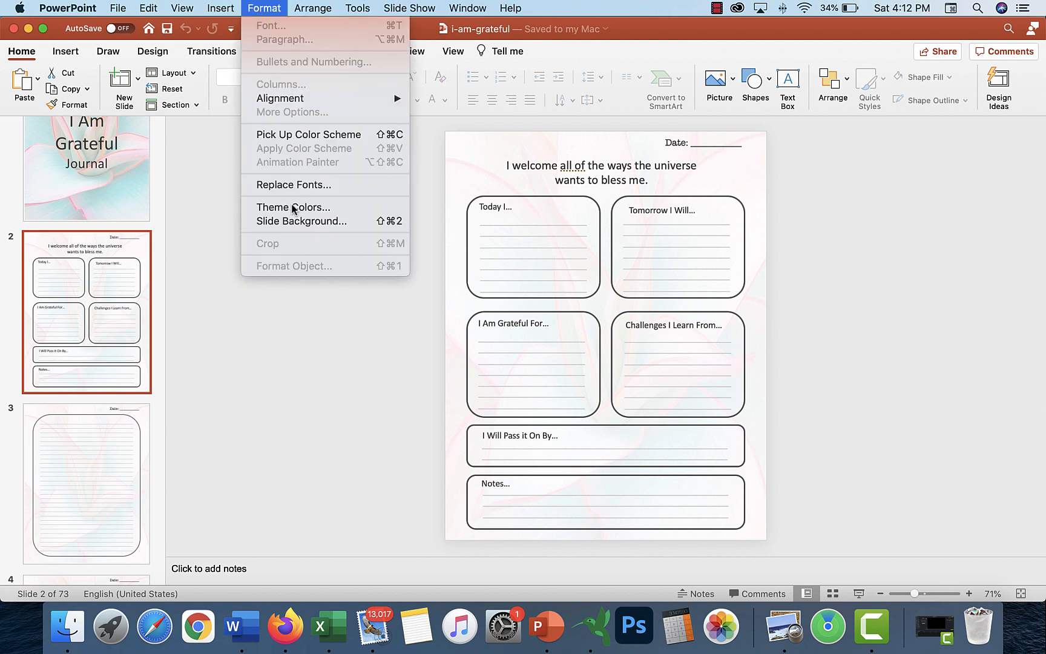
click(300, 221)
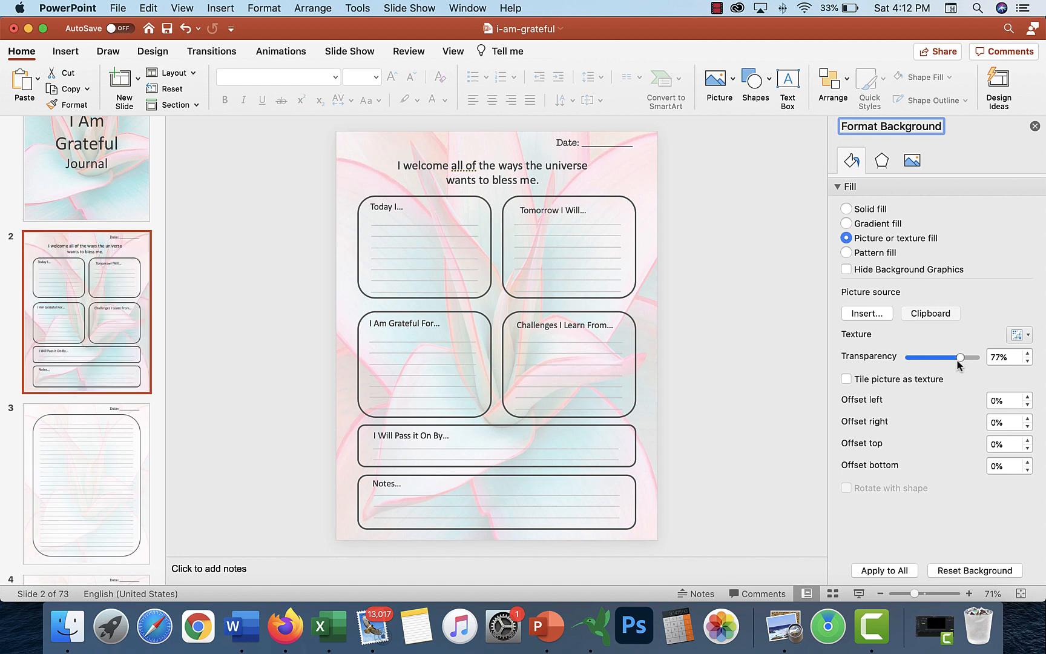
click(1019, 334)
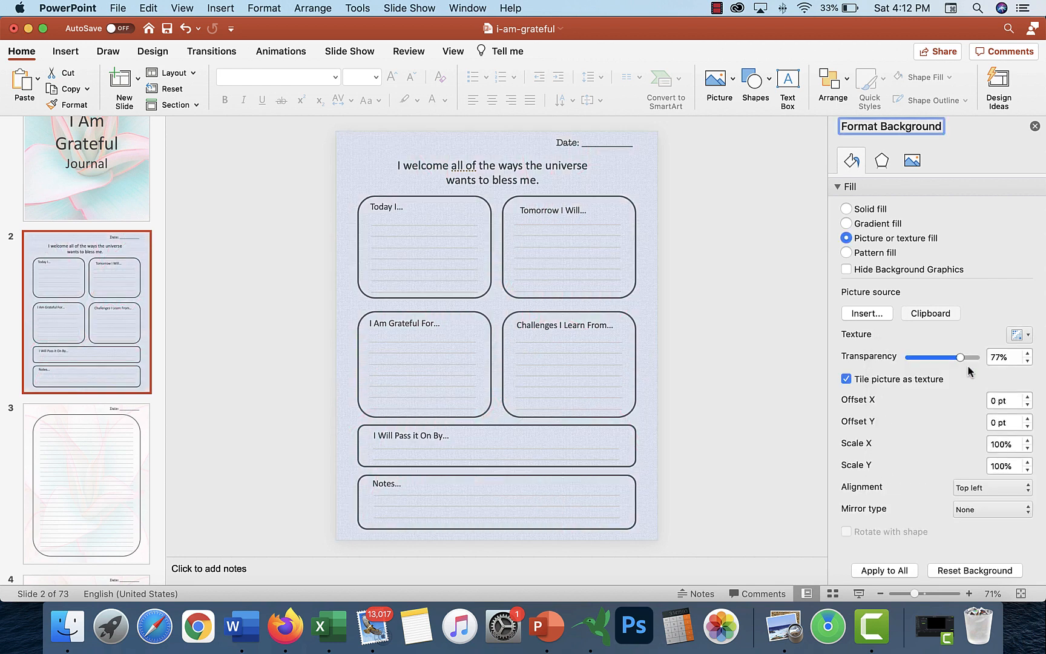
click(1020, 335)
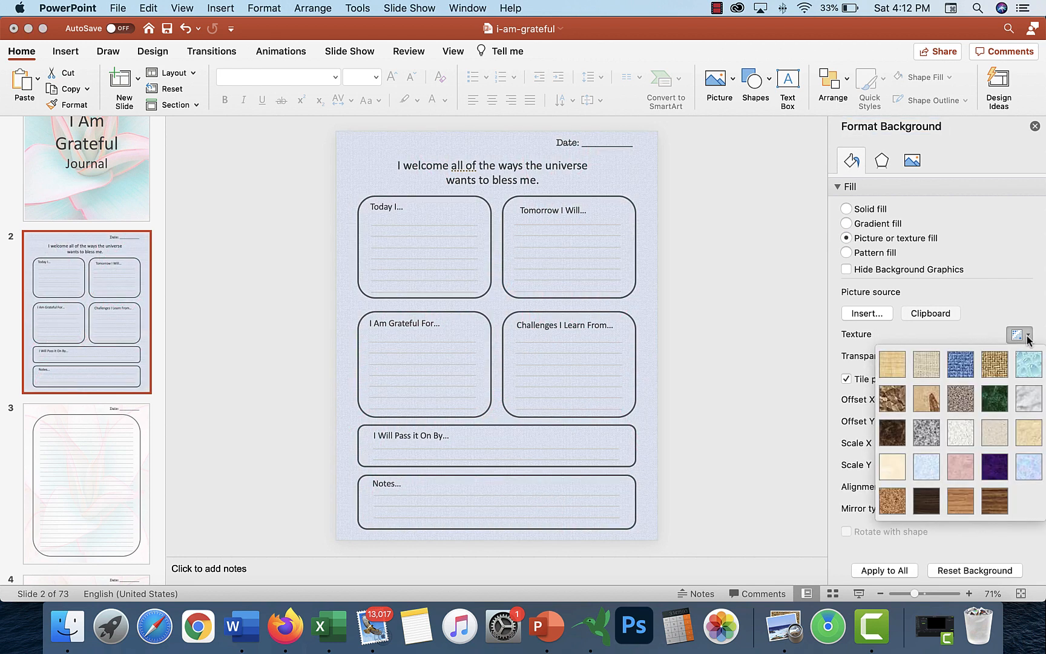
mouse_move(961, 432)
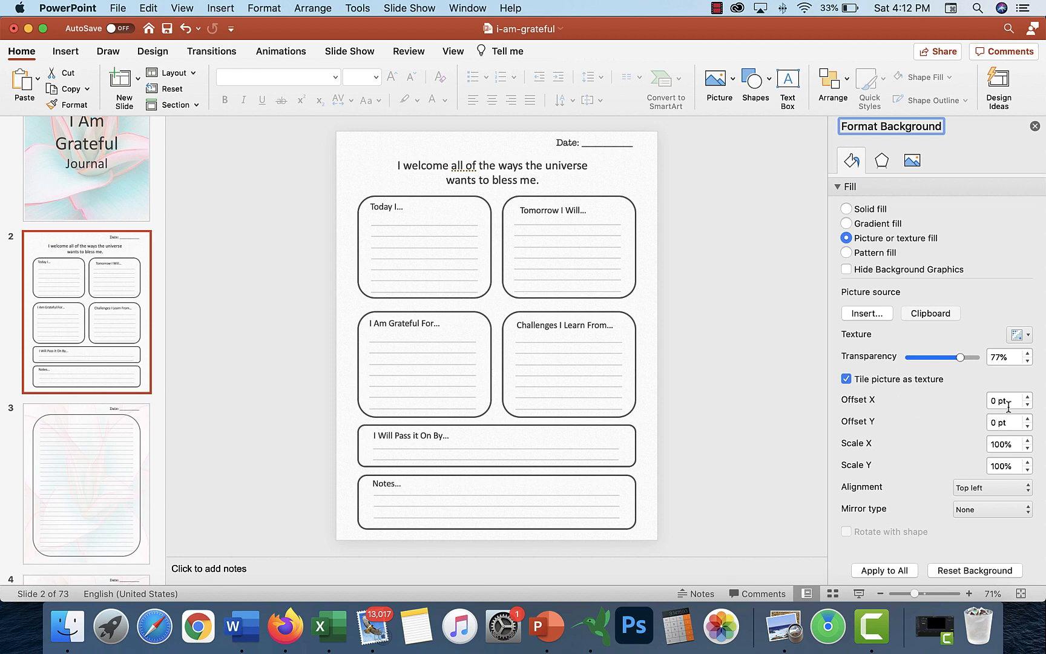
mouse_move(953, 340)
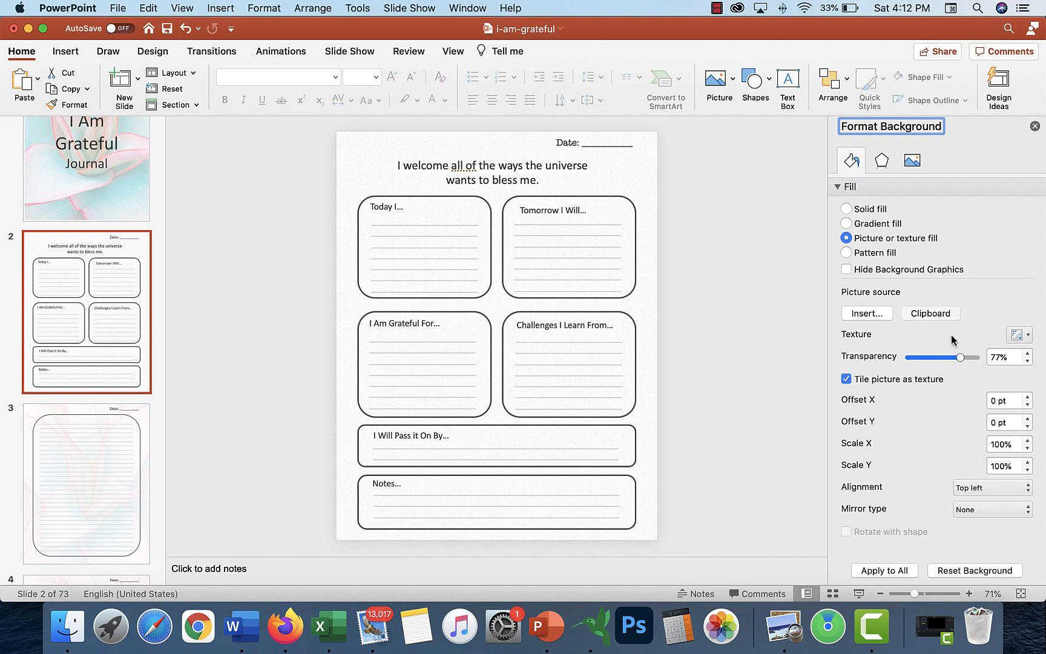
click(186, 28)
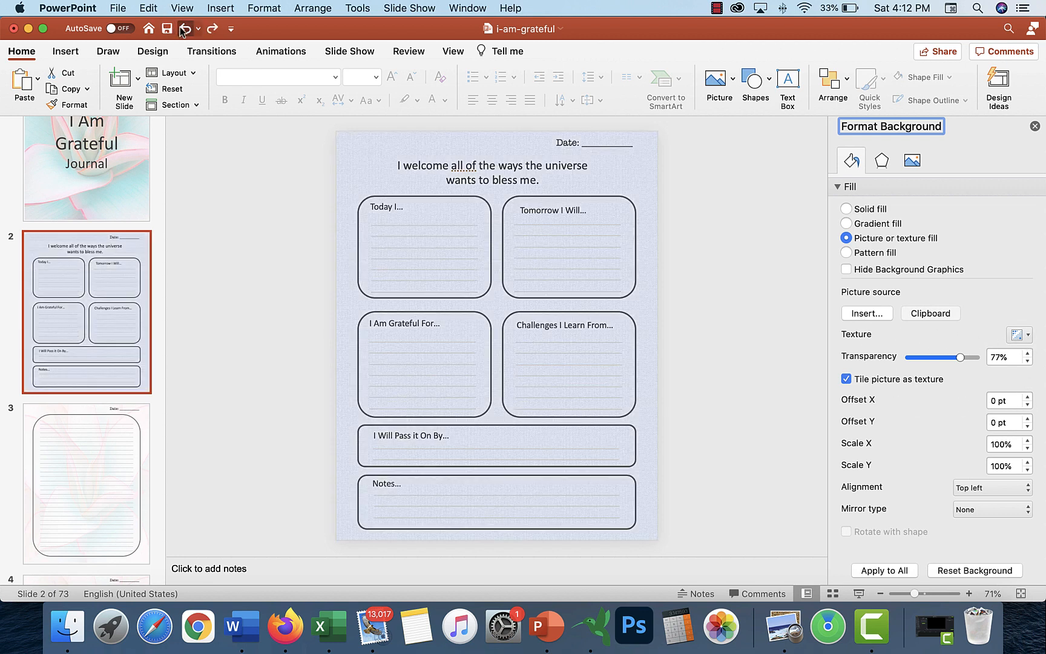
- Undo the tiled texture to restore the untiled leaf photo
click(846, 379)
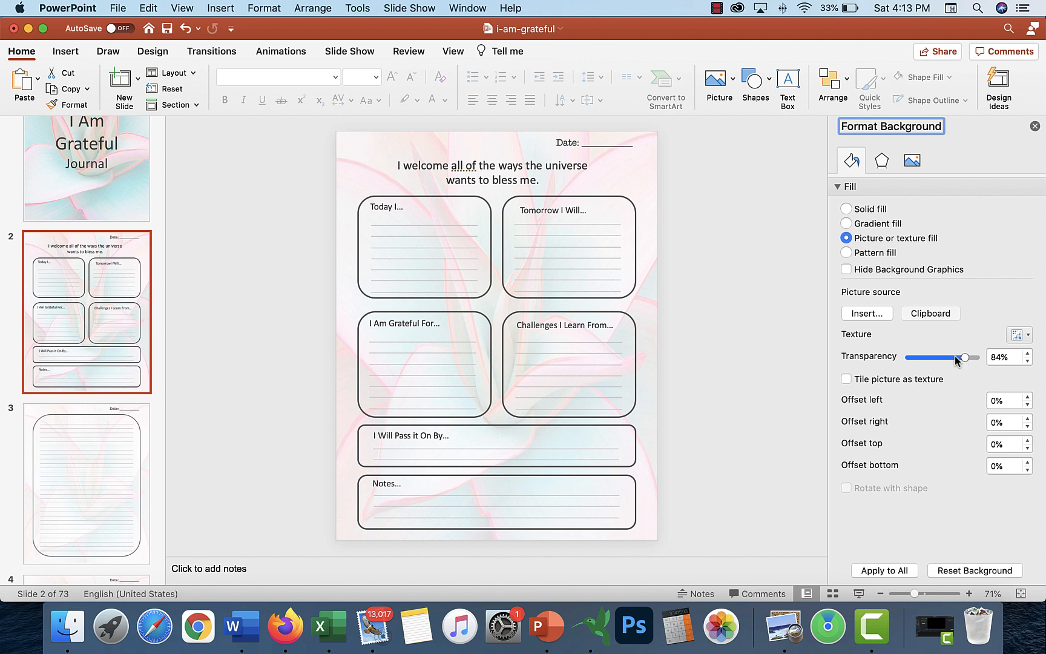
mouse_move(842, 242)
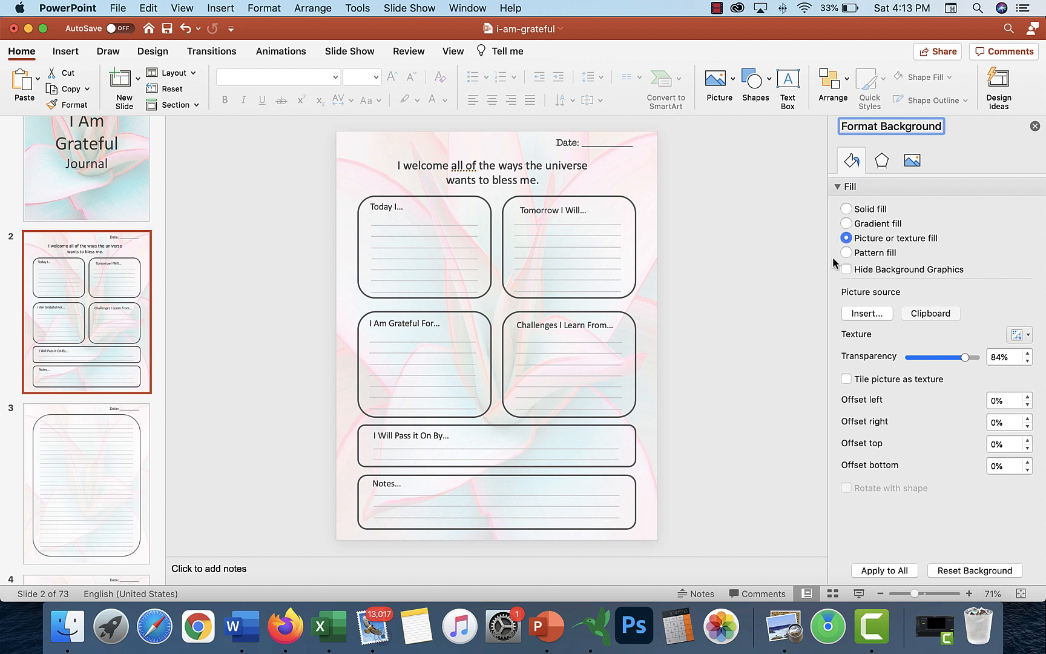
mouse_move(828, 277)
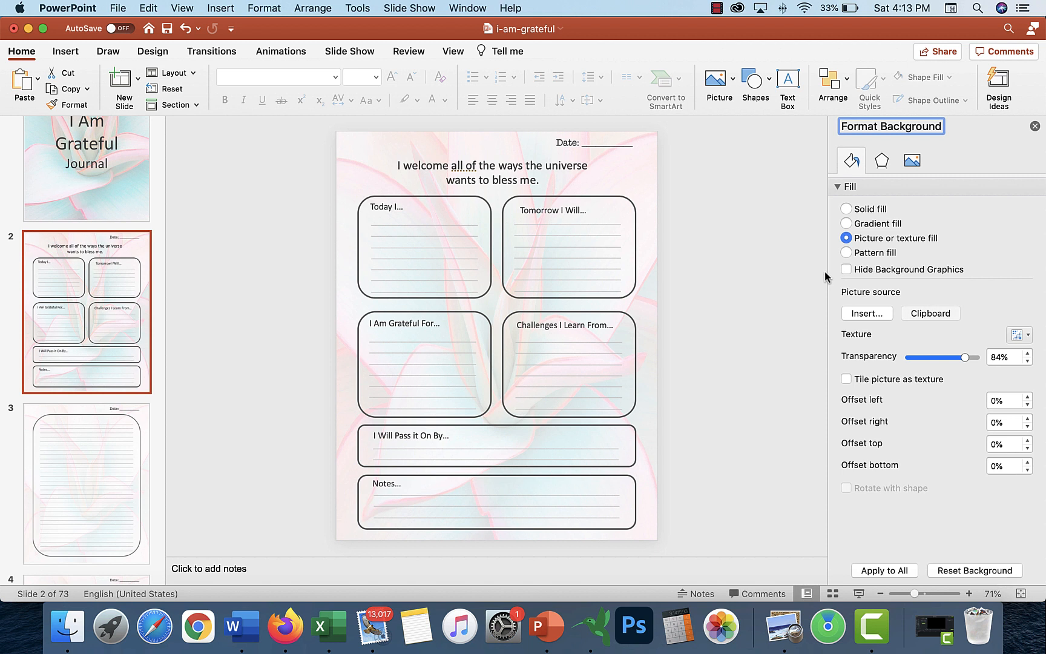
mouse_move(1021, 391)
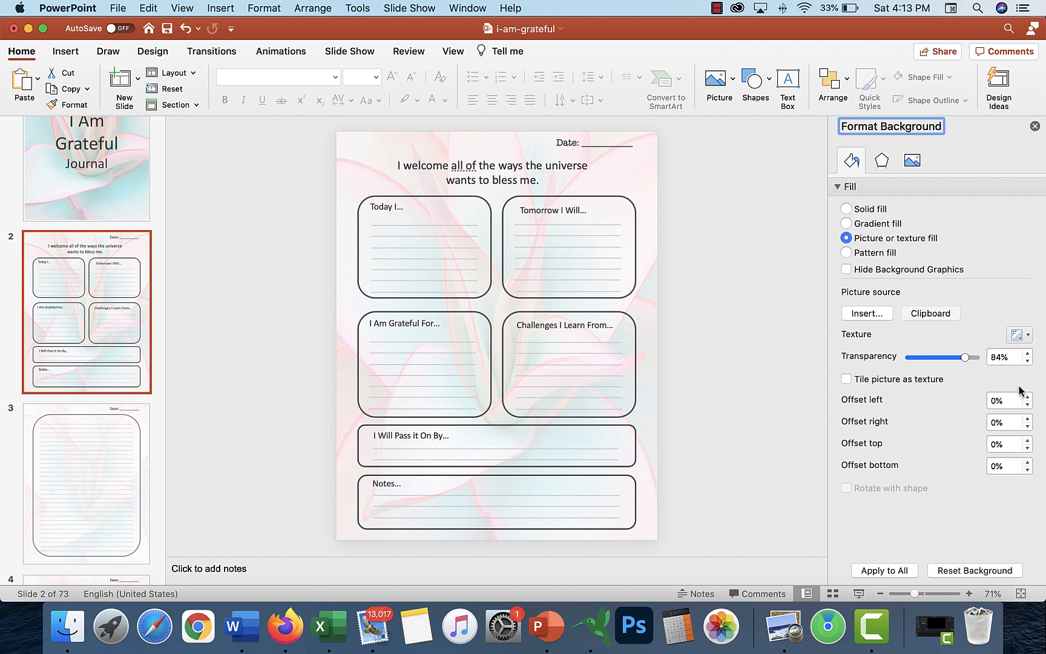
- Set the background's left and right offsets to 4%
click(1025, 398)
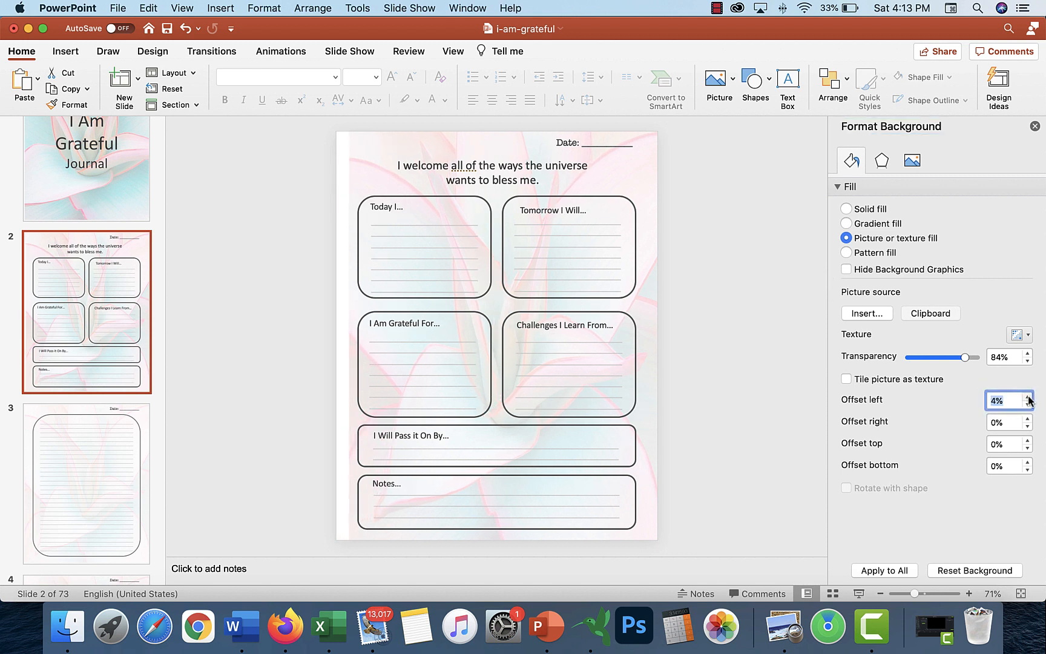
click(1026, 397)
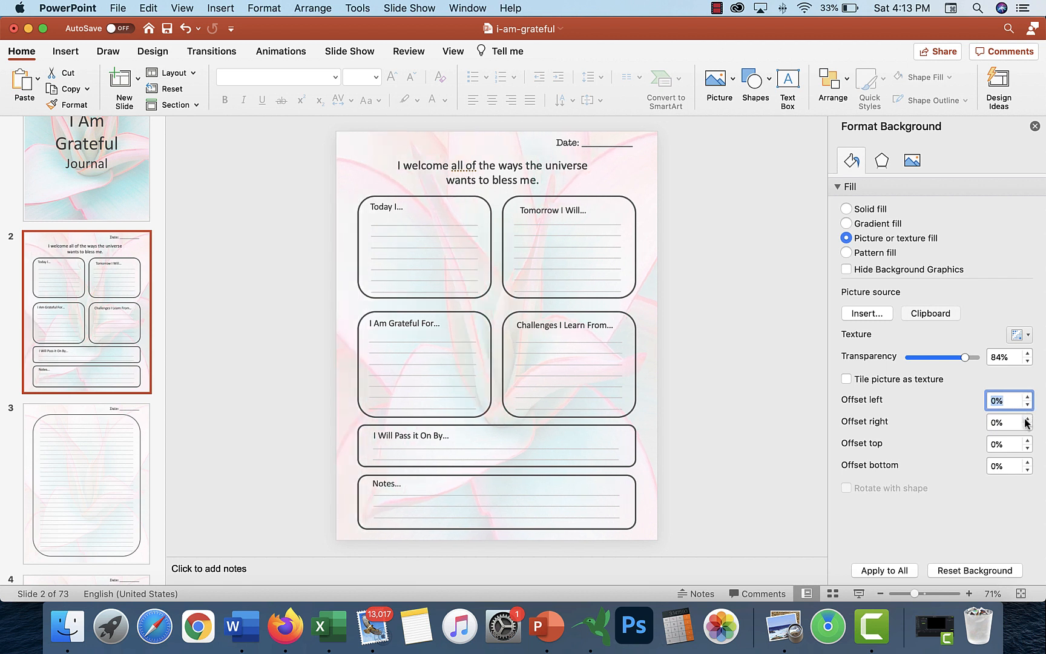
mouse_move(979, 407)
text(10)
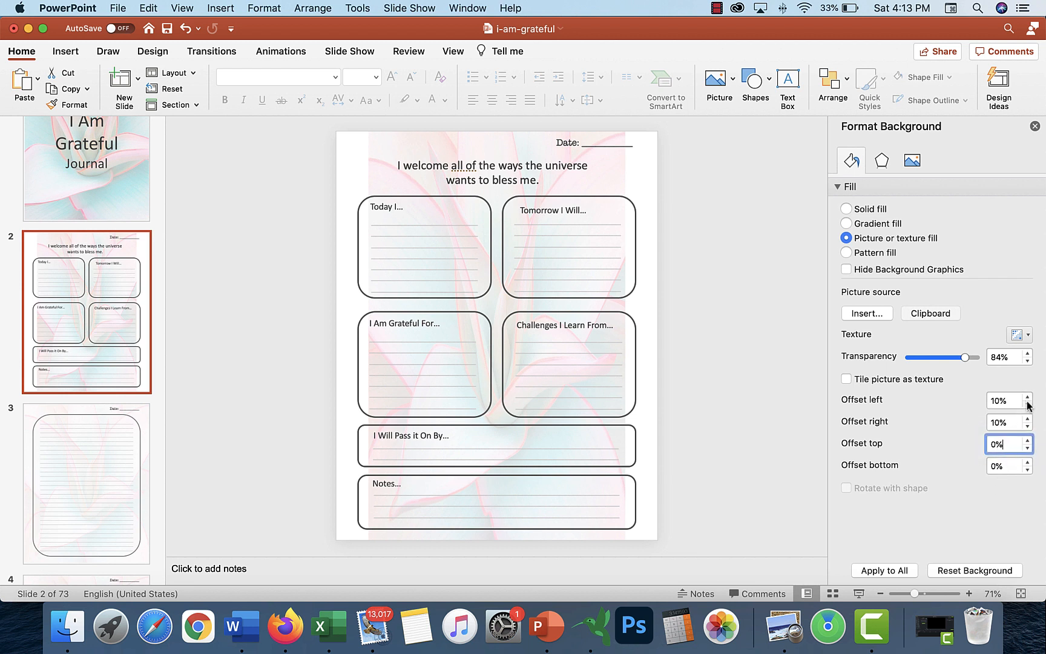
click(1028, 403)
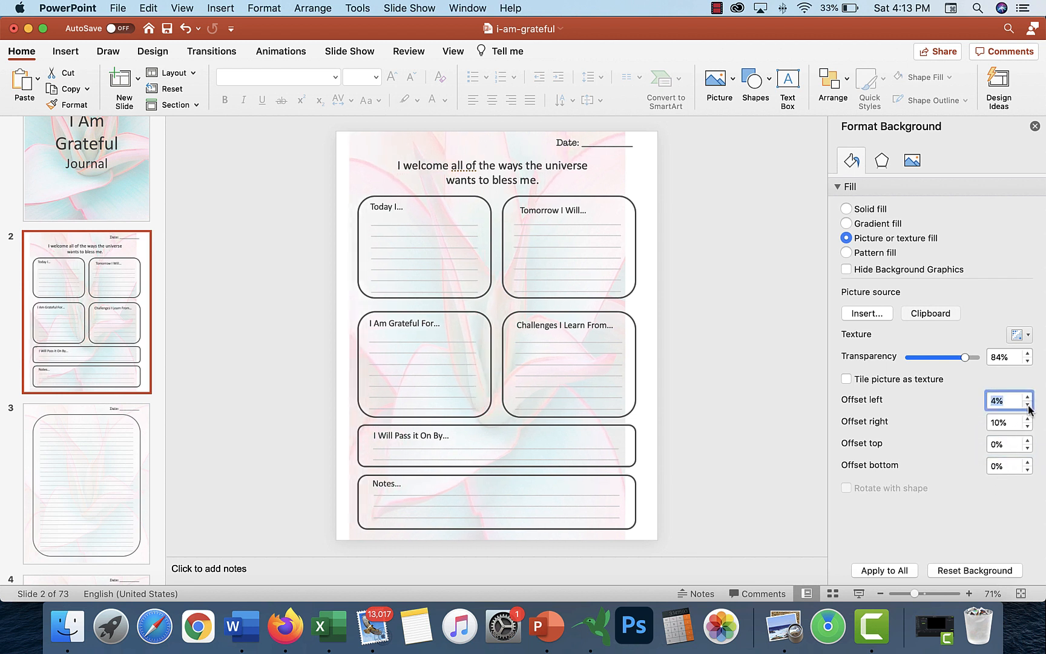
click(1030, 425)
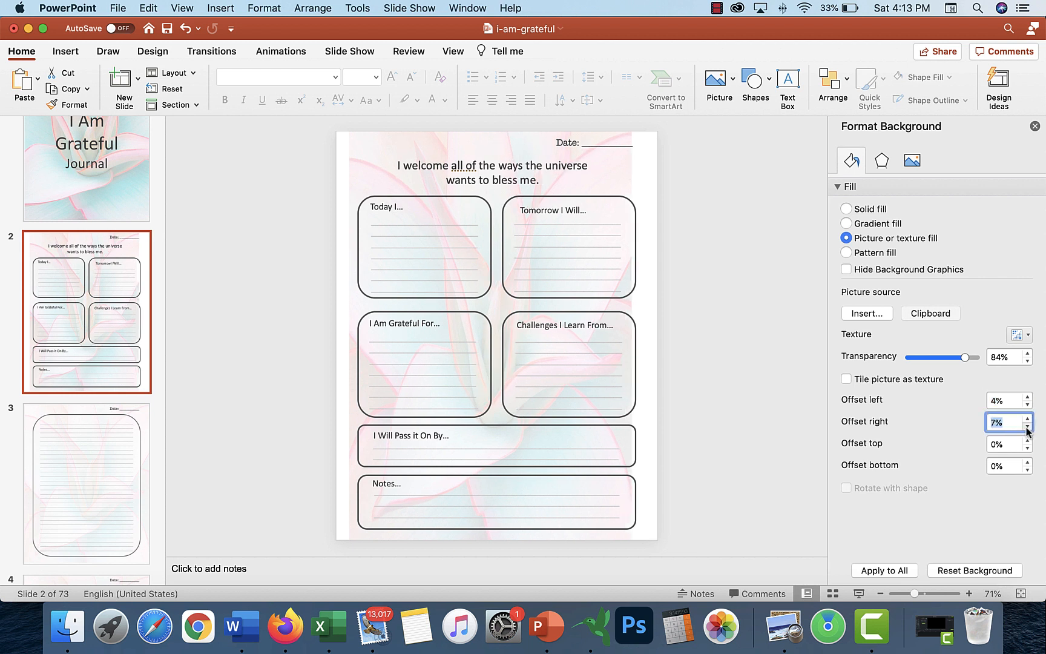
click(1027, 425)
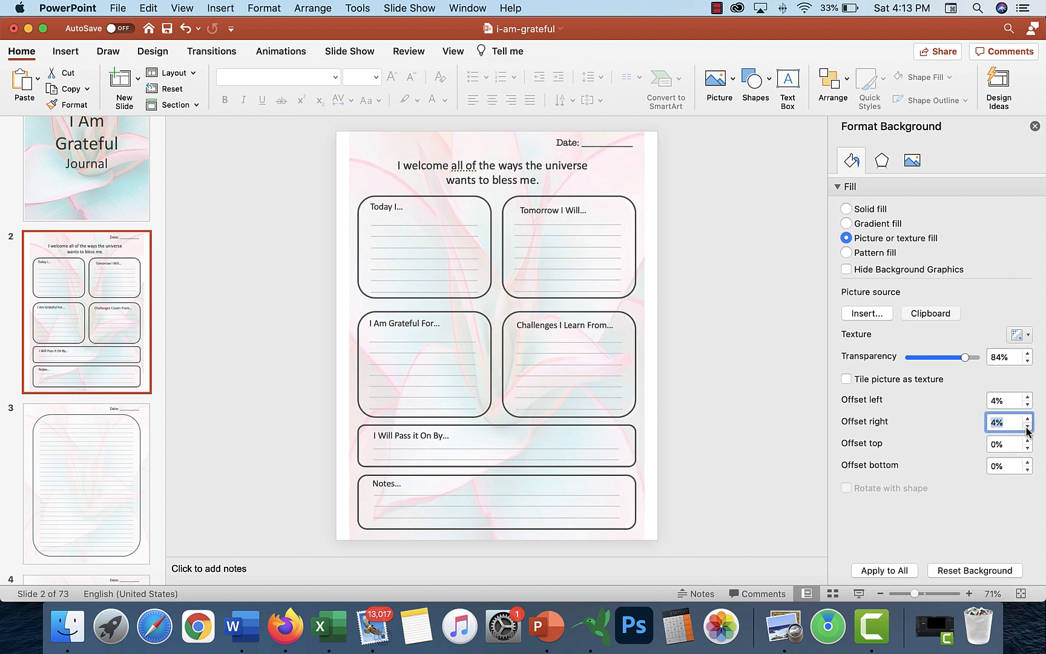
- Set the background's top offset to 4% and bottom offset to 1%
click(1004, 443)
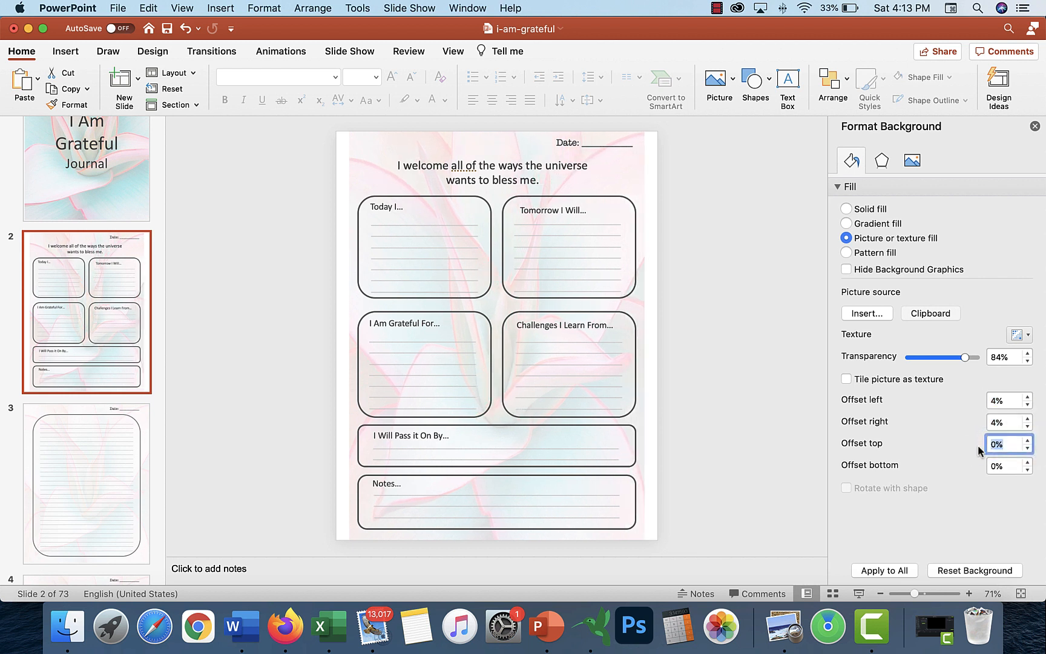
click(1027, 440)
text(4)
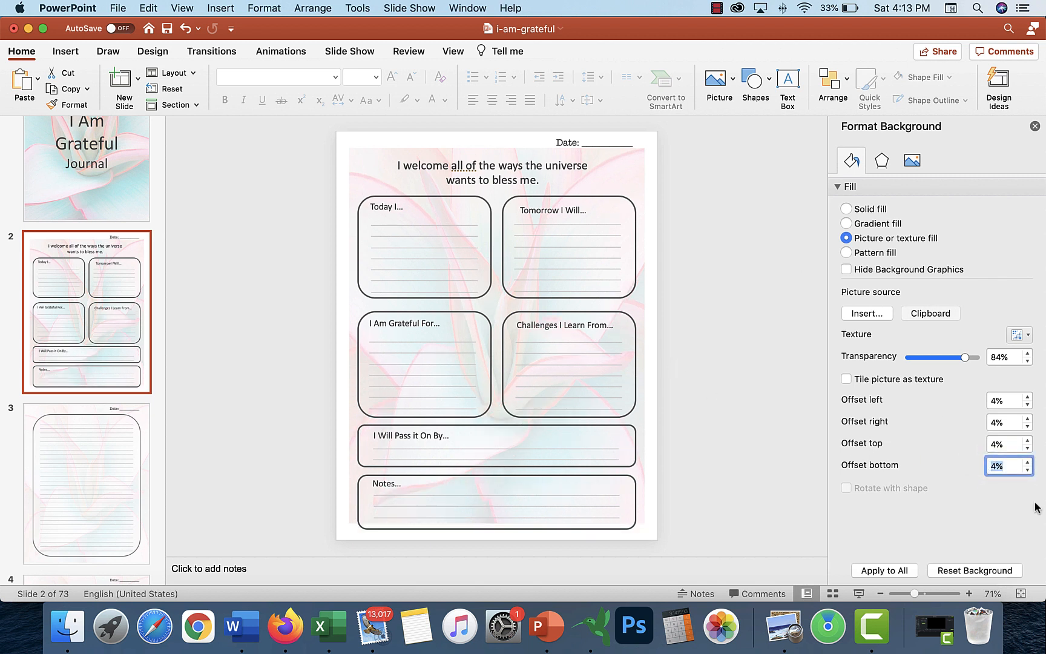
click(1024, 460)
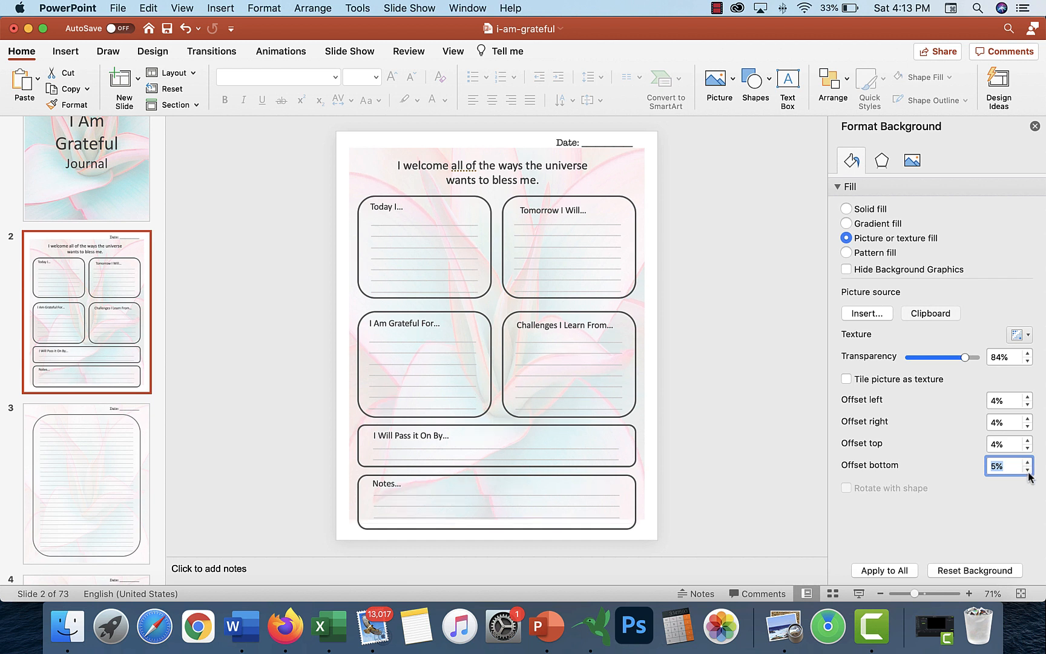
click(1021, 469)
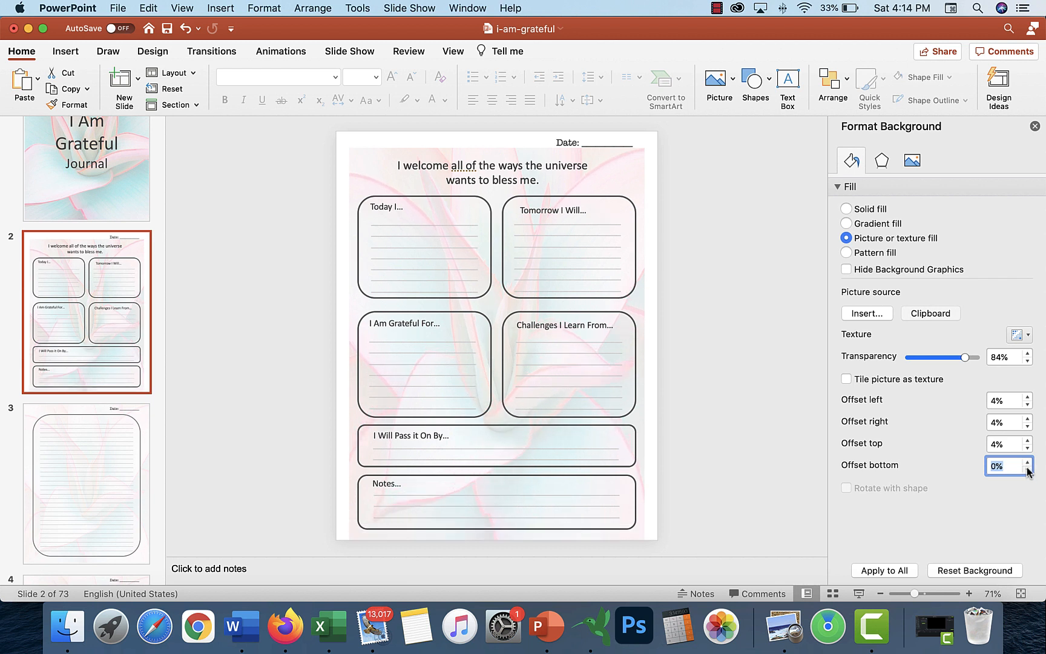
click(1024, 462)
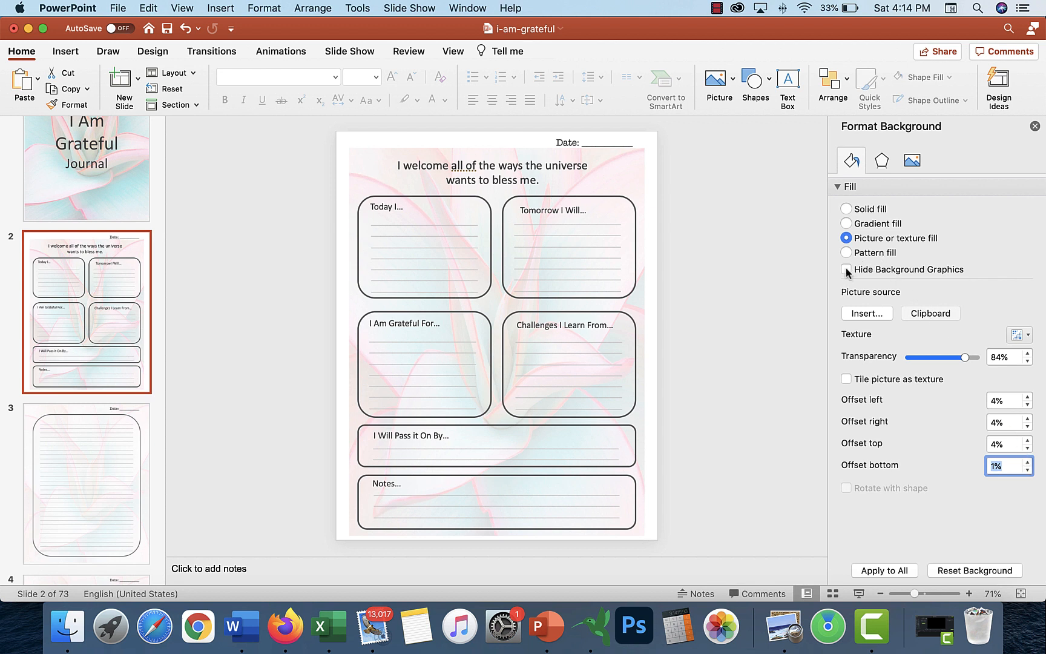
- Try pattern, gradient and solid fills, reset the background, and cancel the picture chooser
click(847, 253)
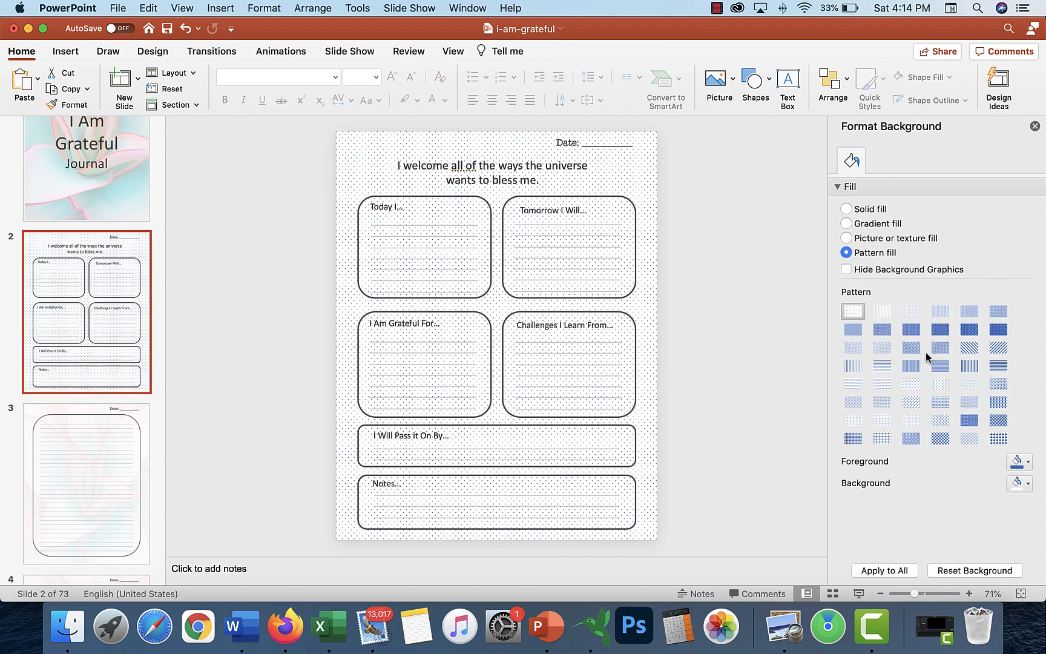
click(847, 223)
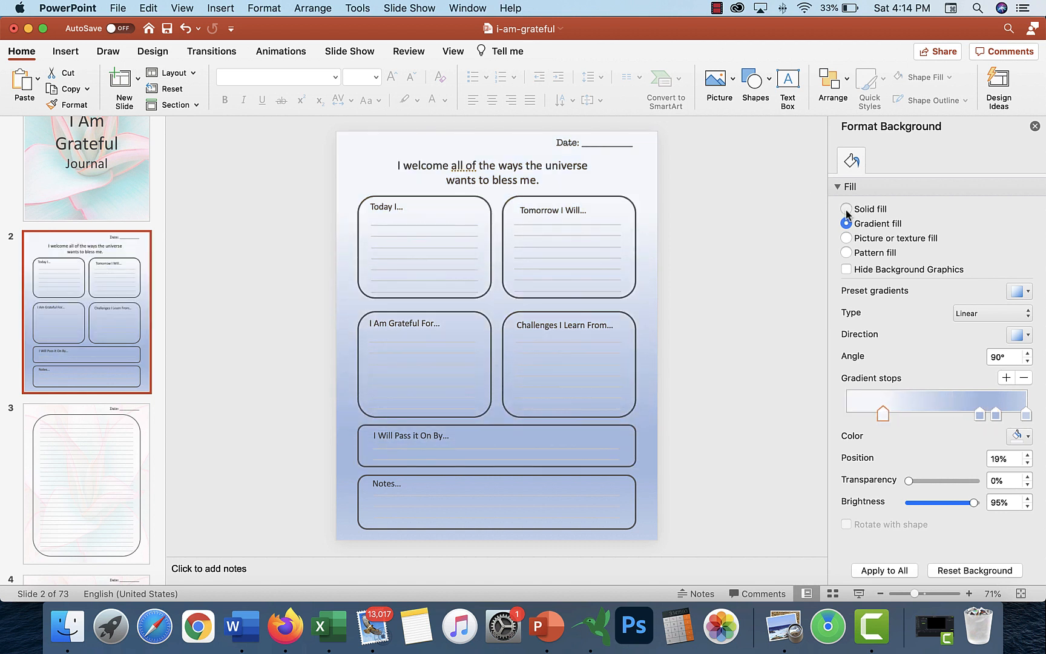
click(847, 209)
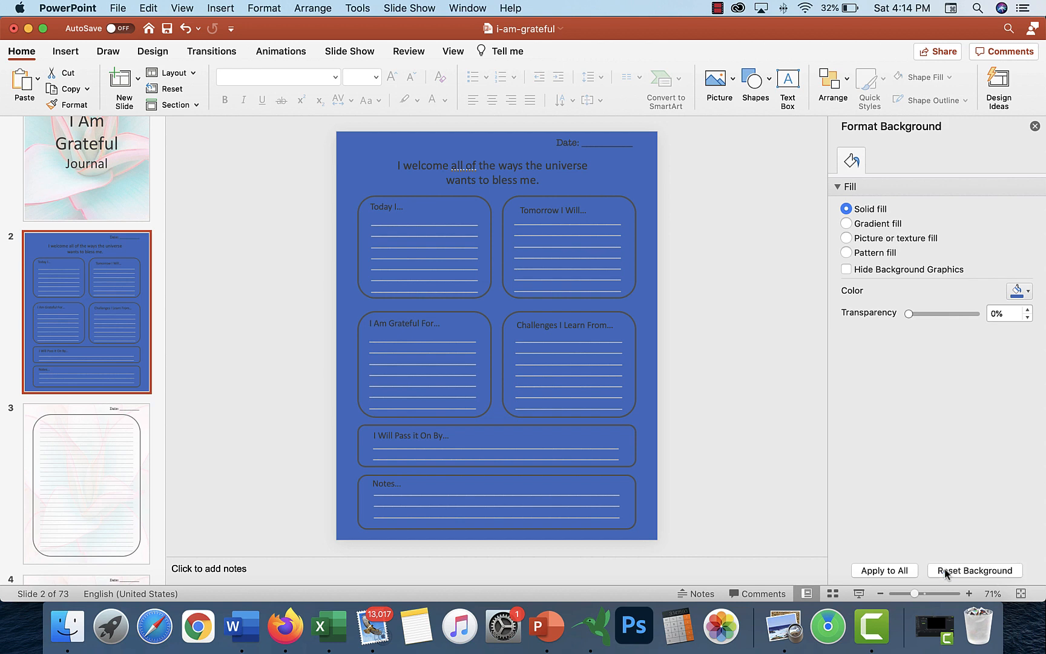
click(846, 238)
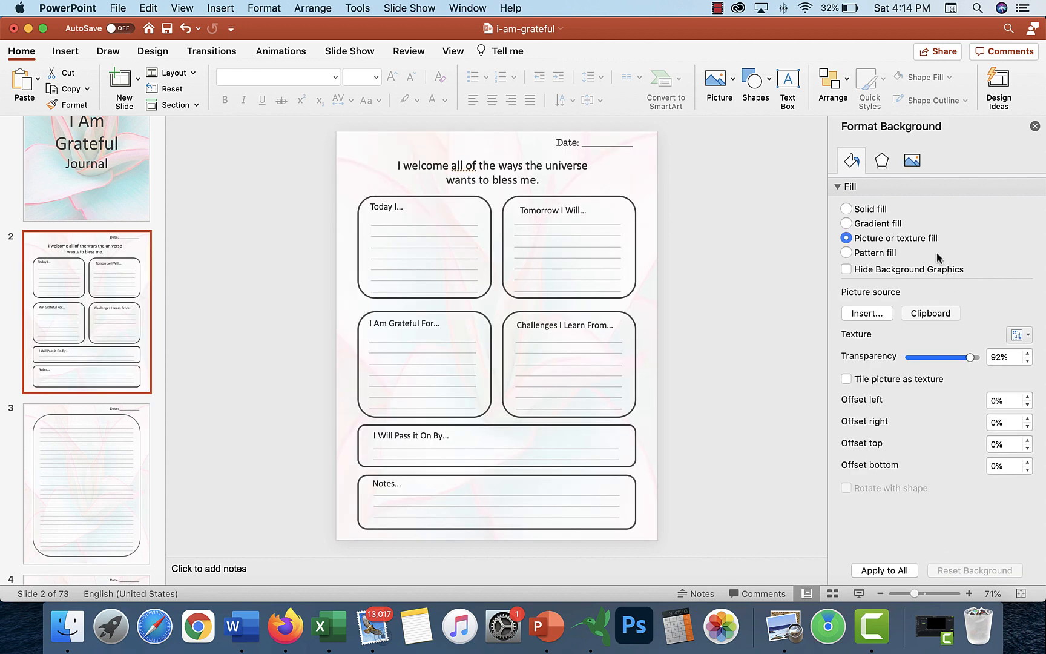
click(866, 314)
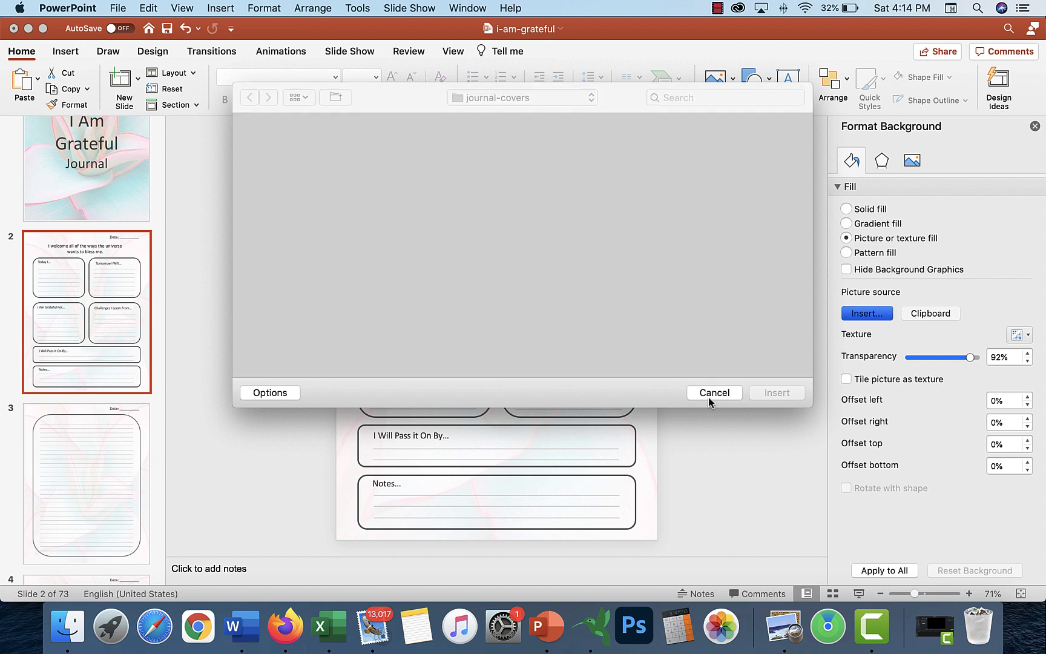
click(714, 393)
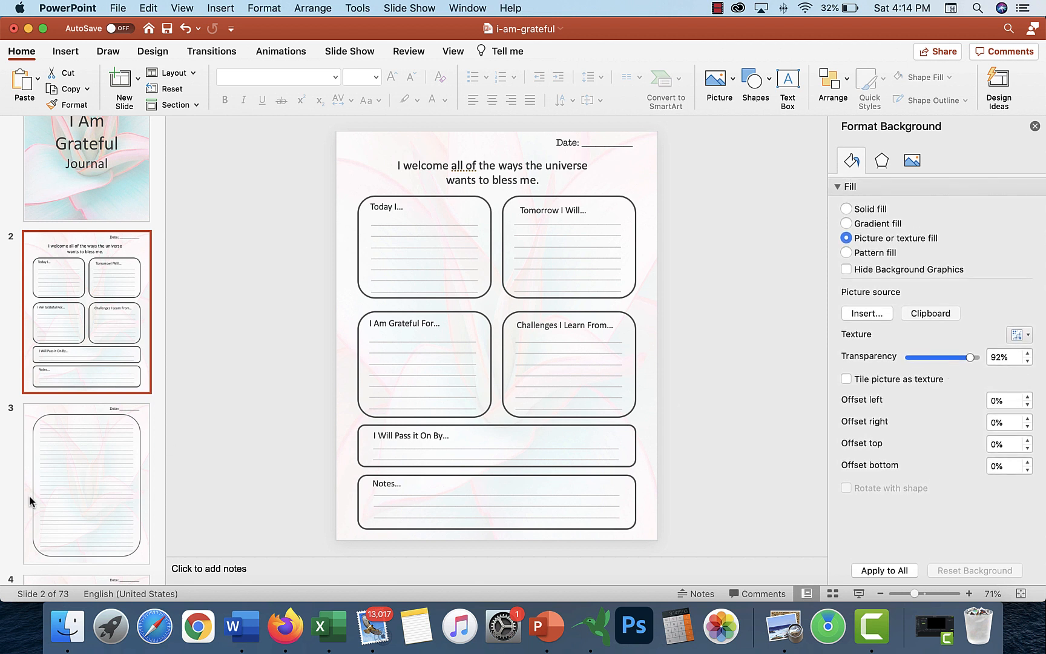
mouse_move(51, 492)
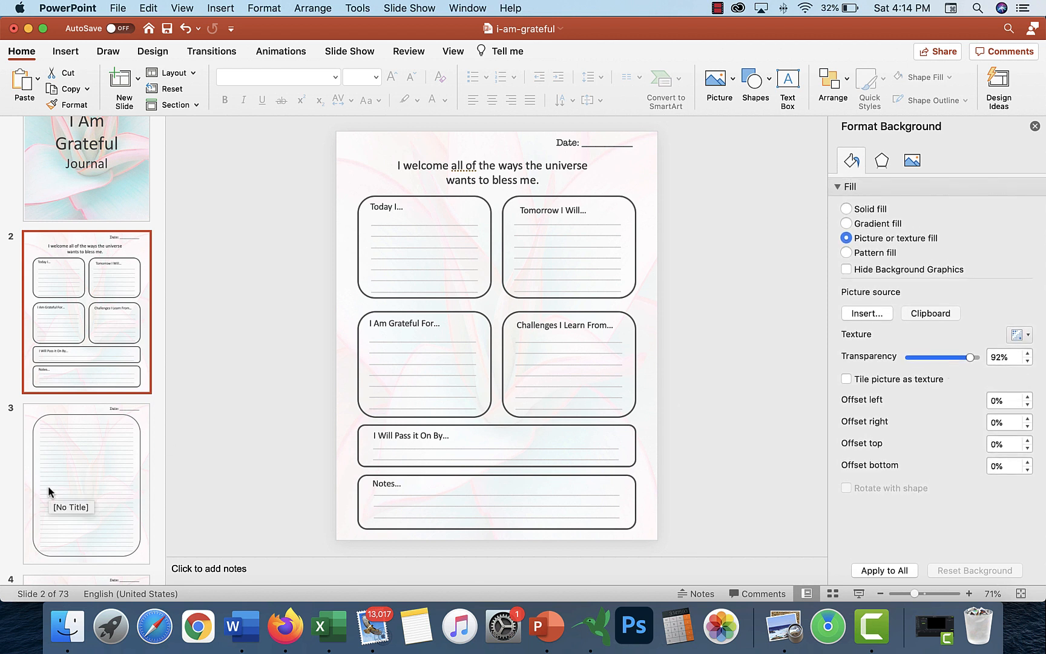
- On slide 3, select and double-click the rounded lined box, restoring deleted lines
click(86, 483)
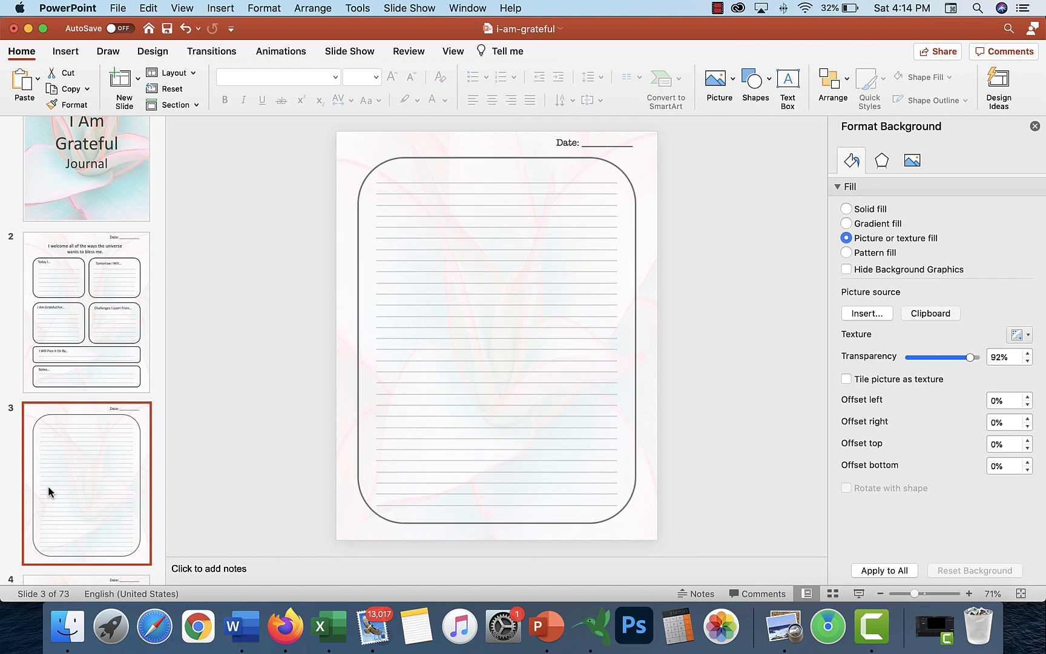
click(496, 194)
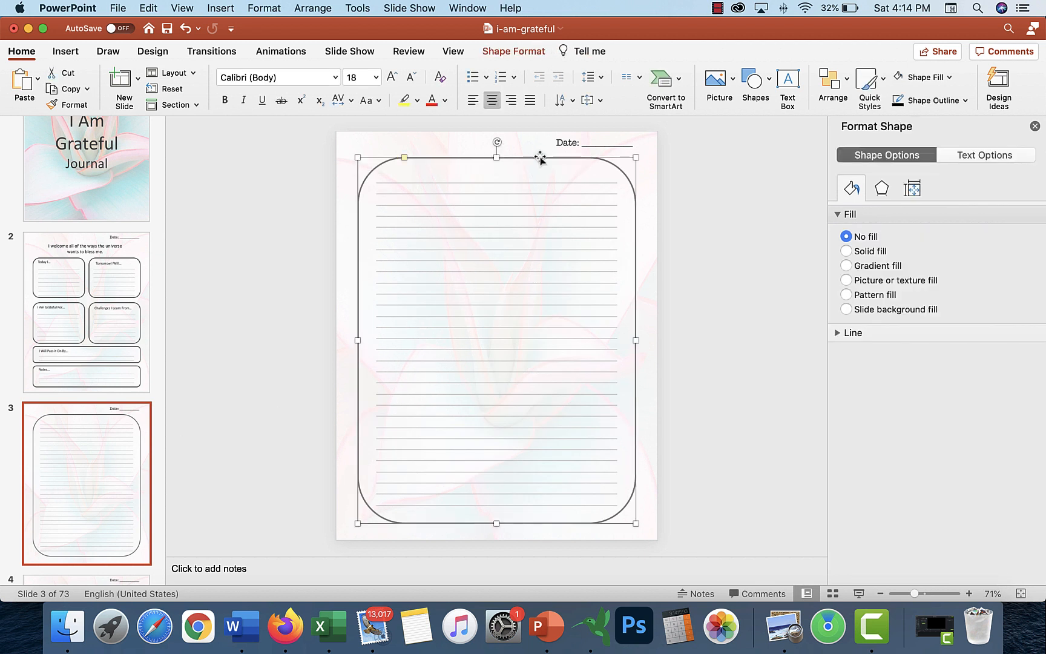
double_click(541, 221)
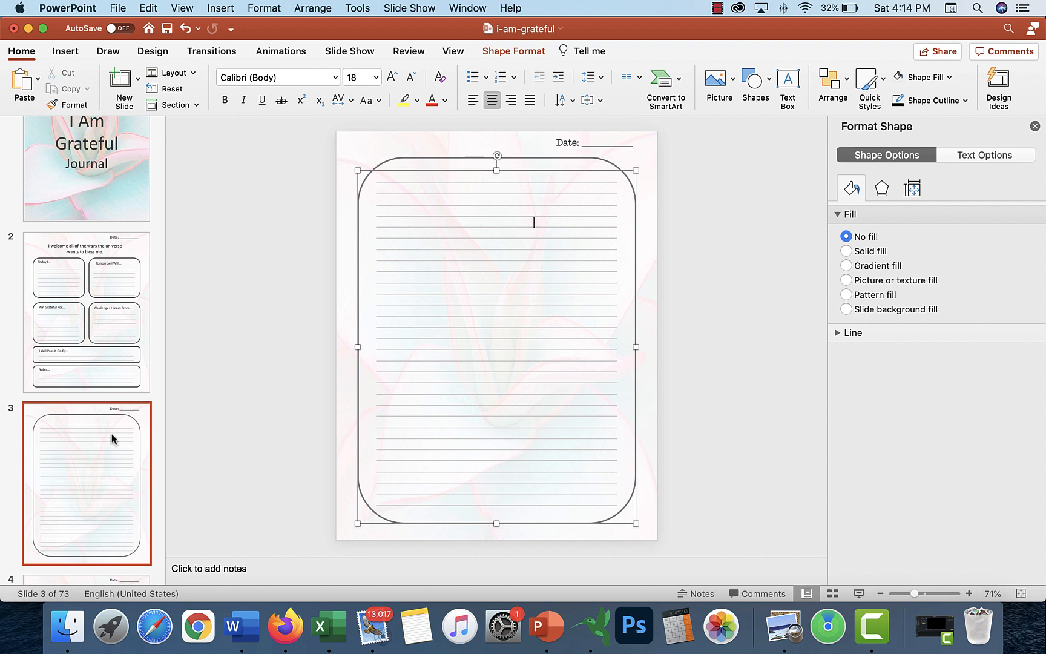
click(566, 189)
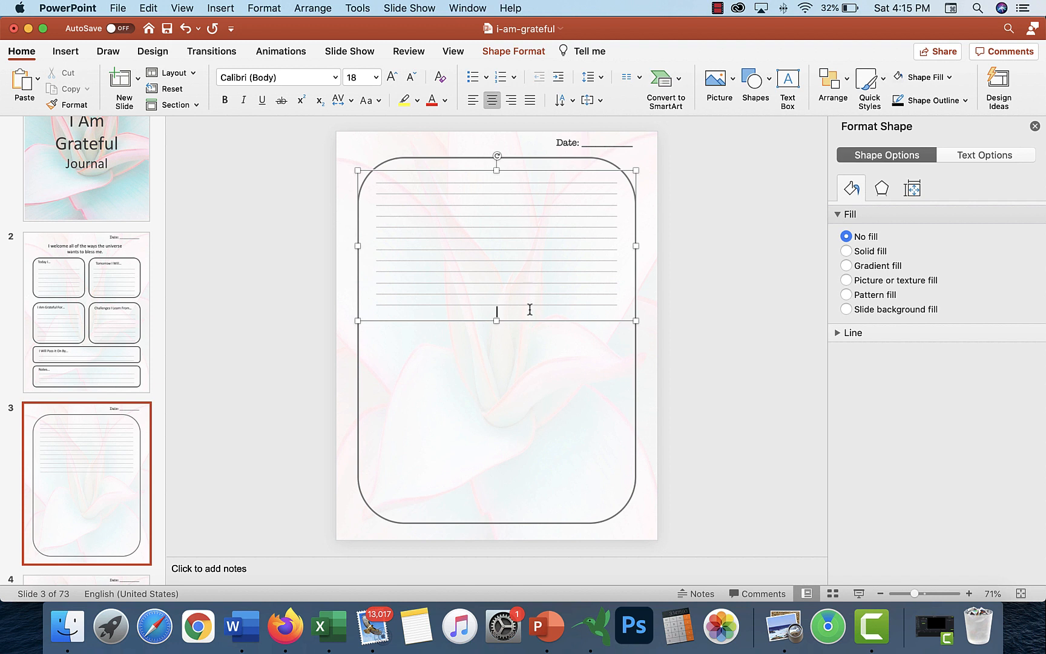
mouse_move(475, 234)
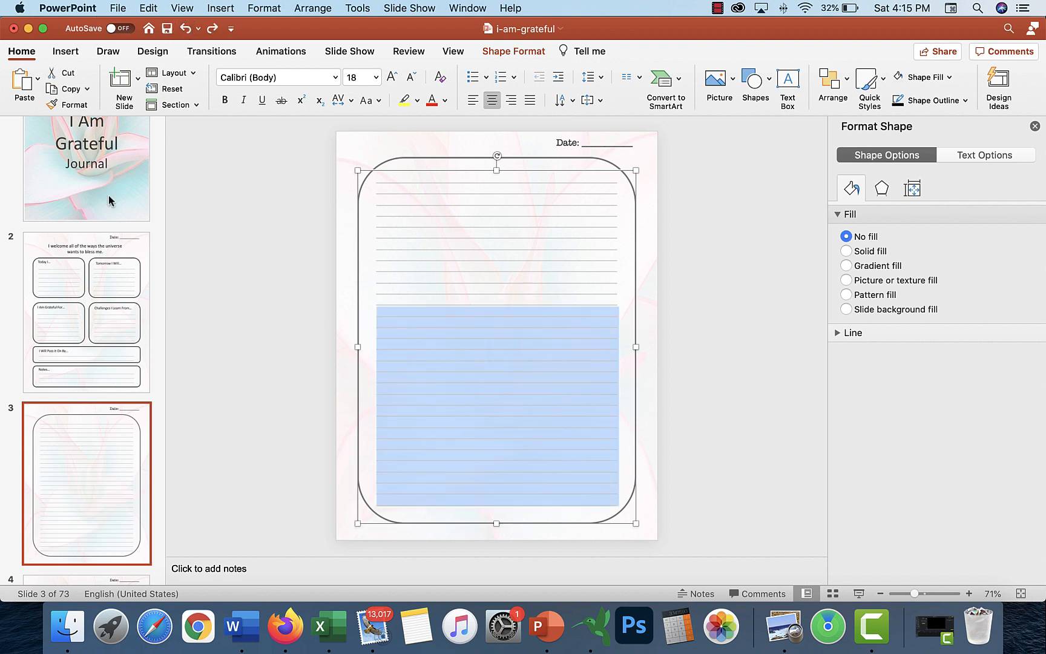
- Scroll the thumbnails down and open slide 19, a lined page
scroll(down, 3)
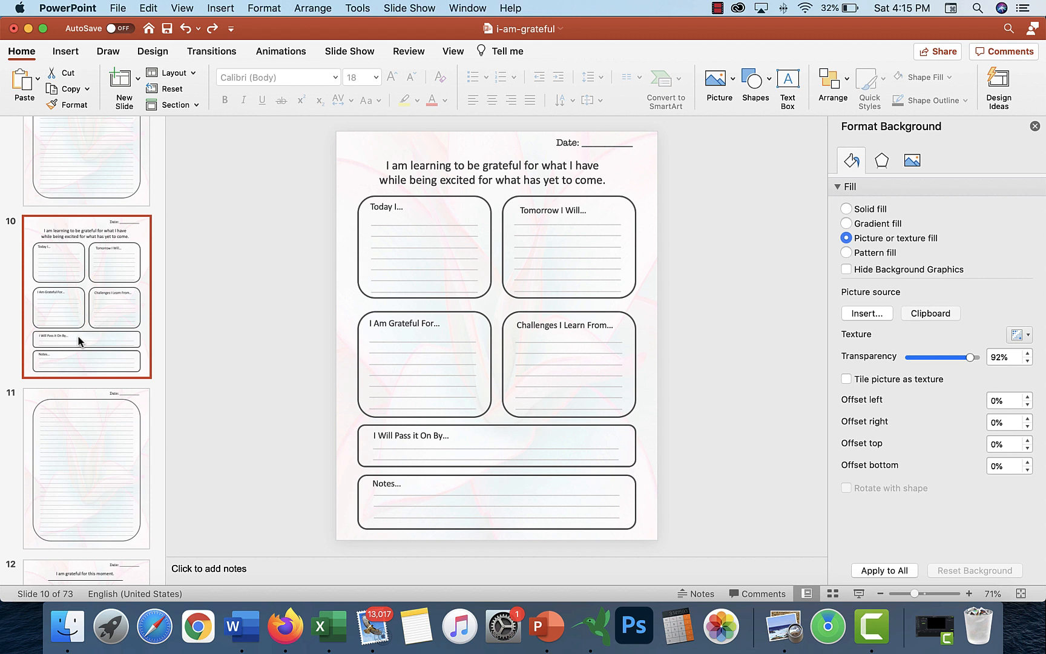
mouse_move(457, 318)
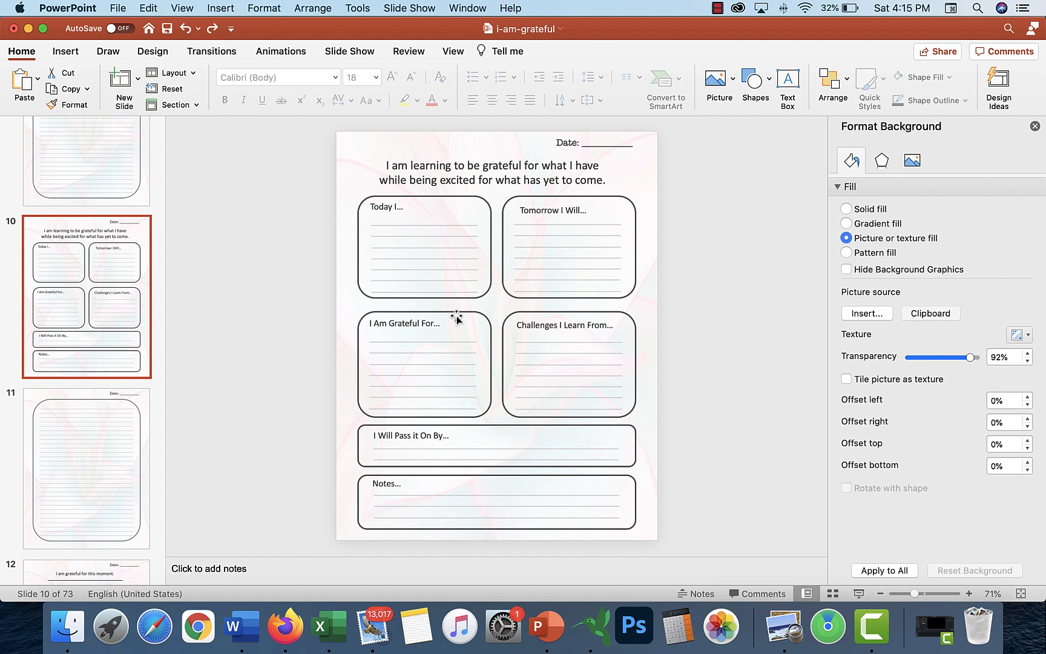
mouse_move(558, 169)
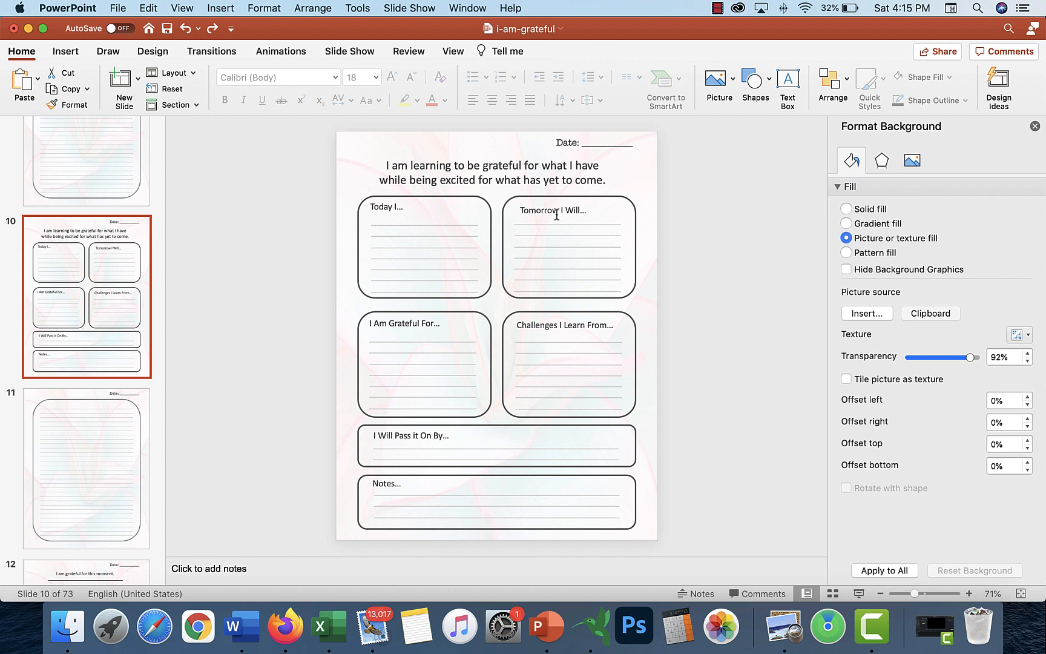
mouse_move(72, 456)
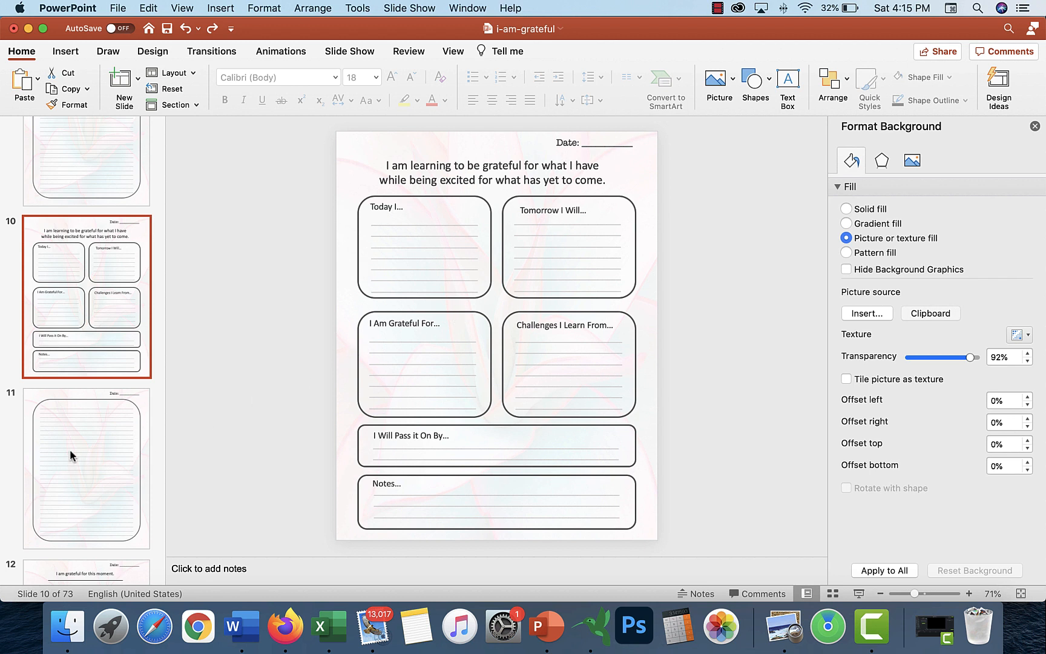
mouse_move(353, 270)
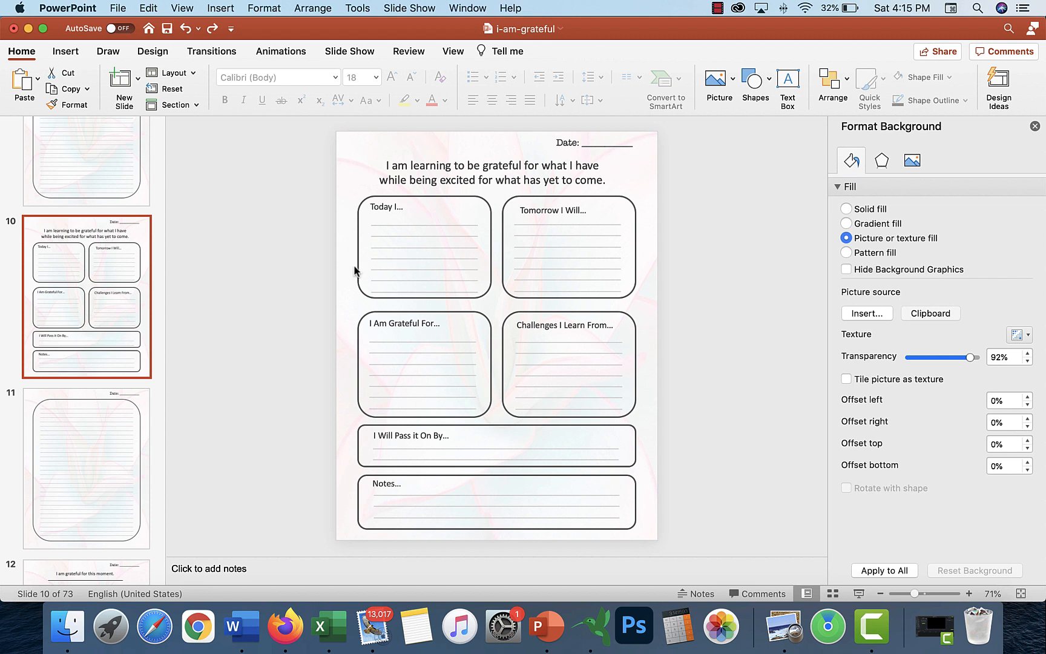
mouse_move(85, 425)
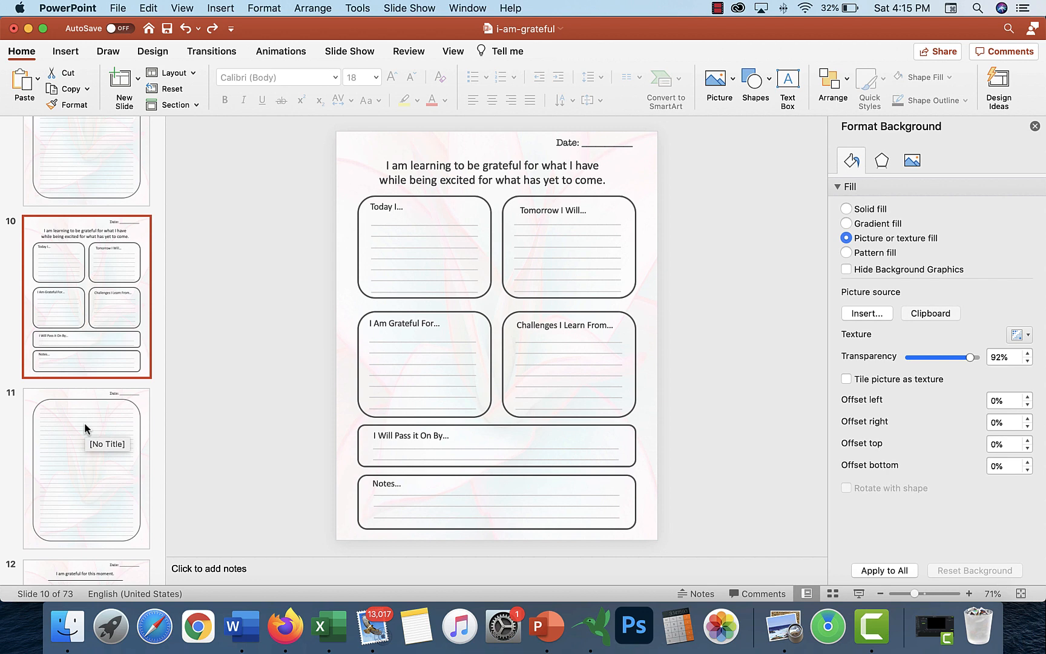
scroll(down, 3)
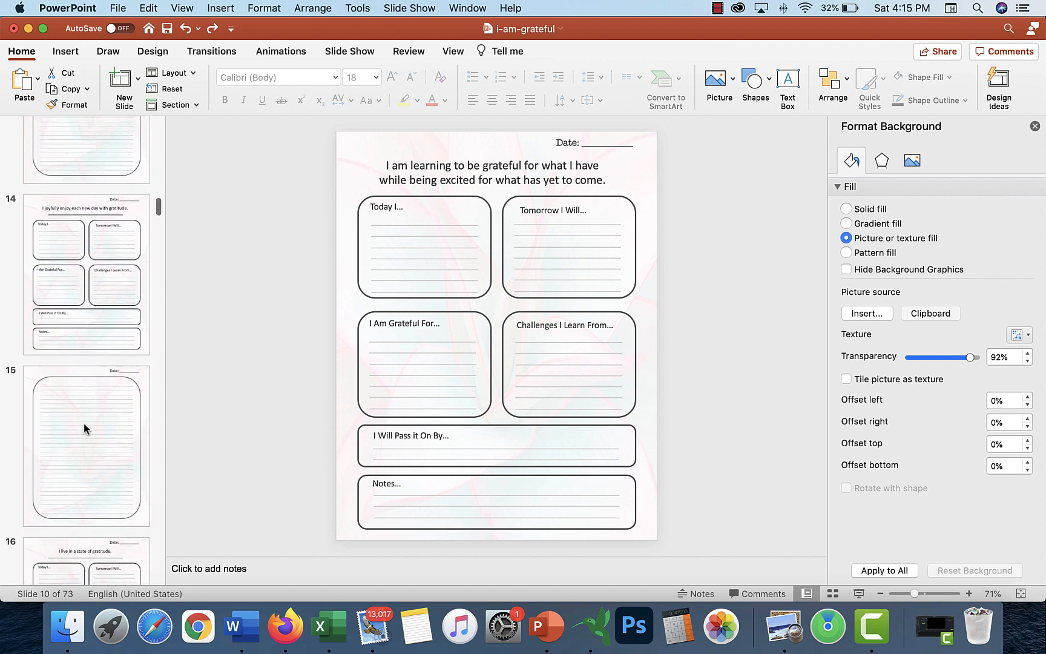
scroll(down, 3)
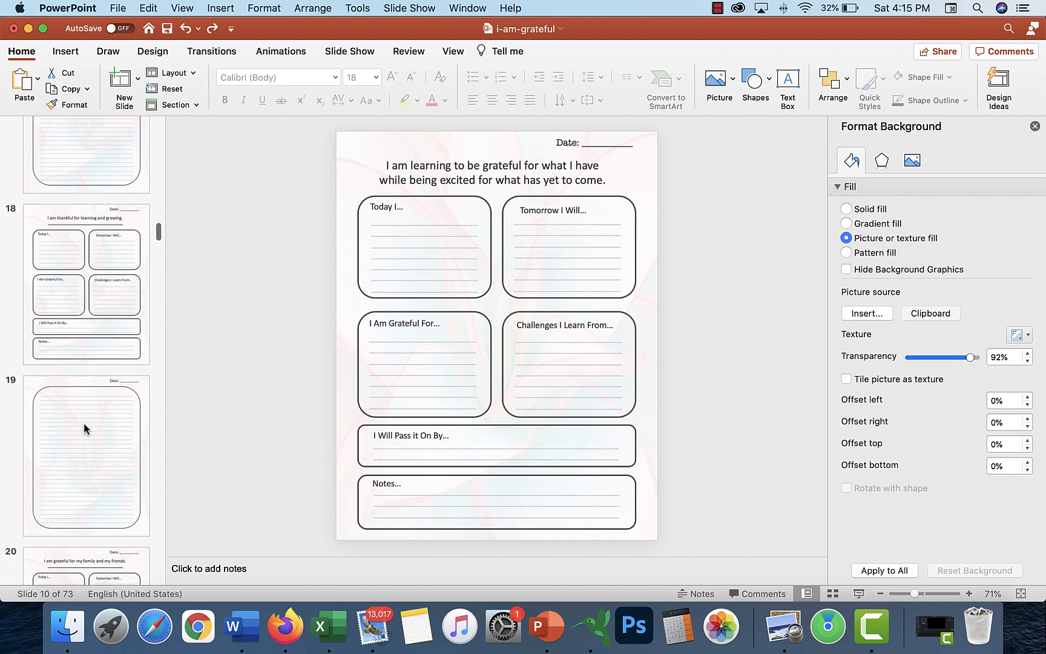
click(86, 456)
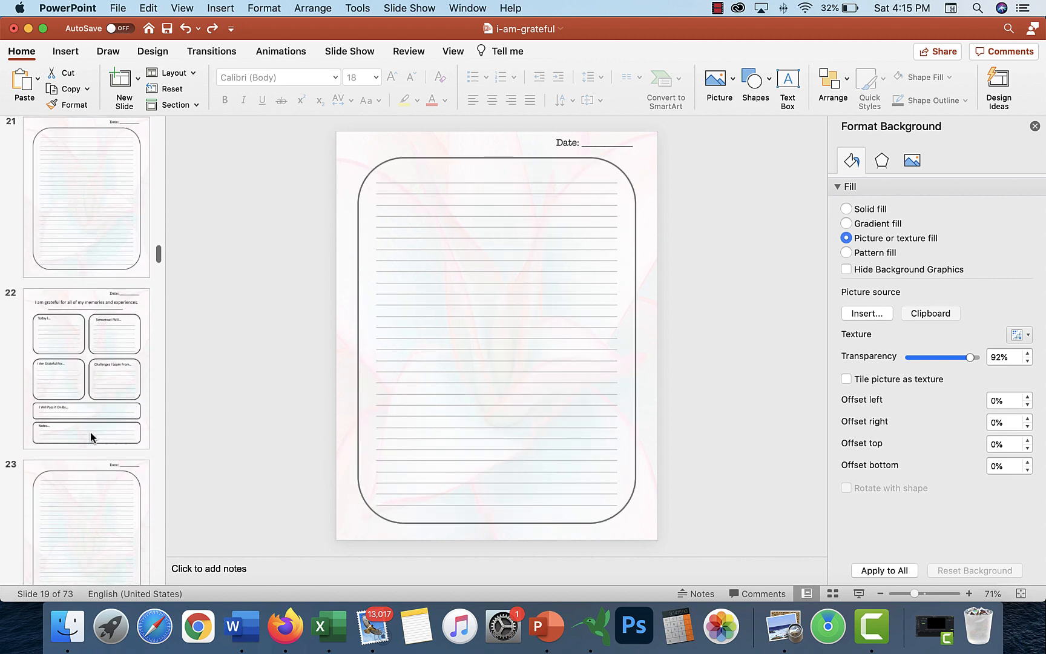
scroll(down, 3)
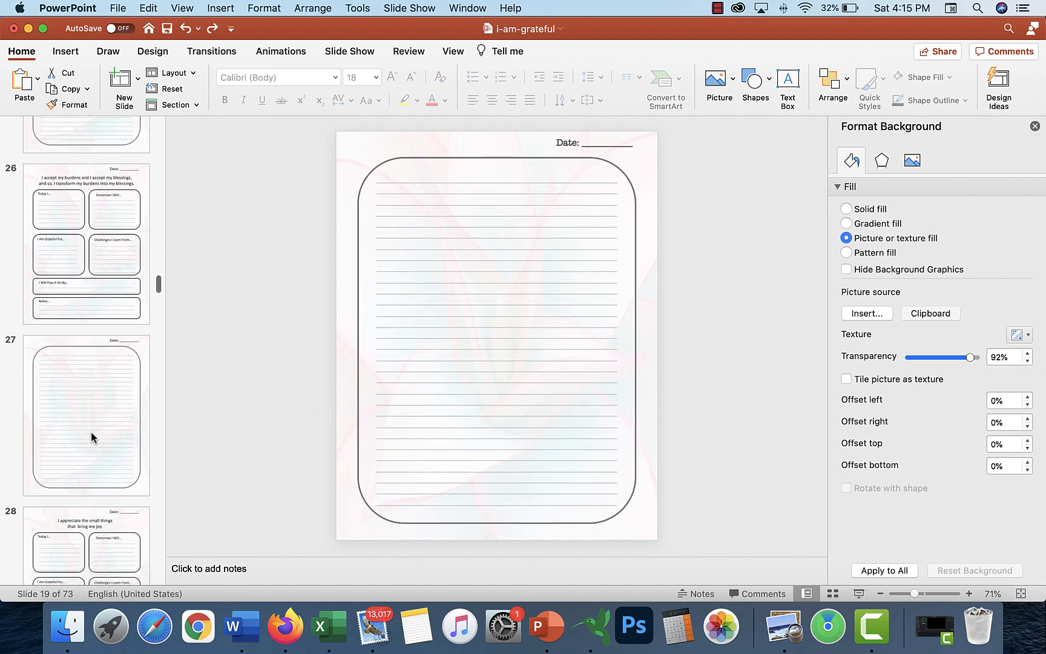
scroll(down, 3)
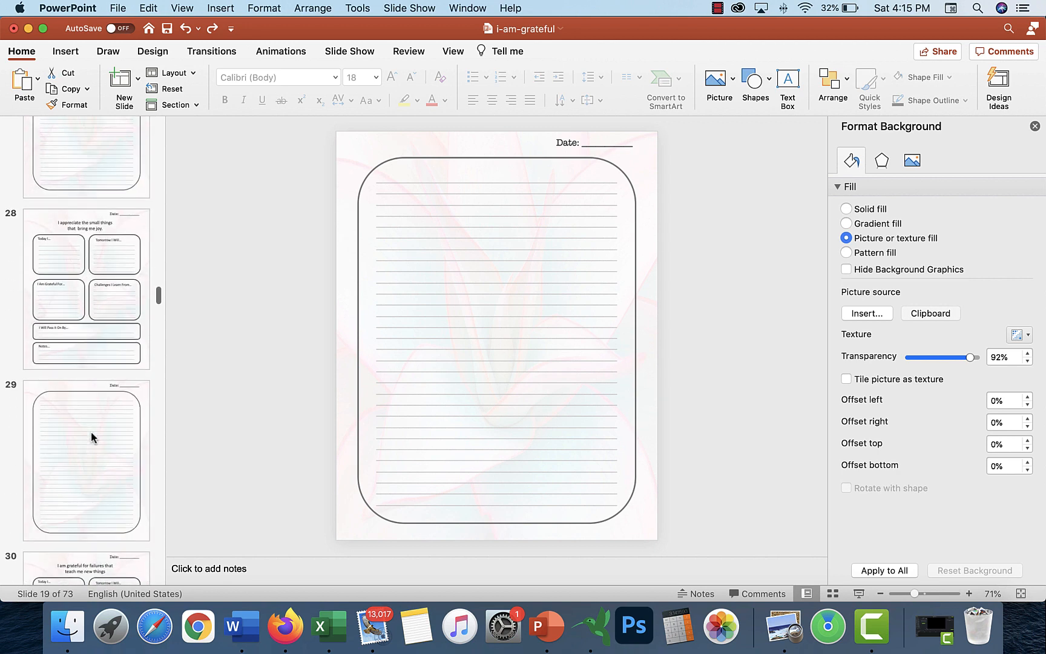
scroll(down, 3)
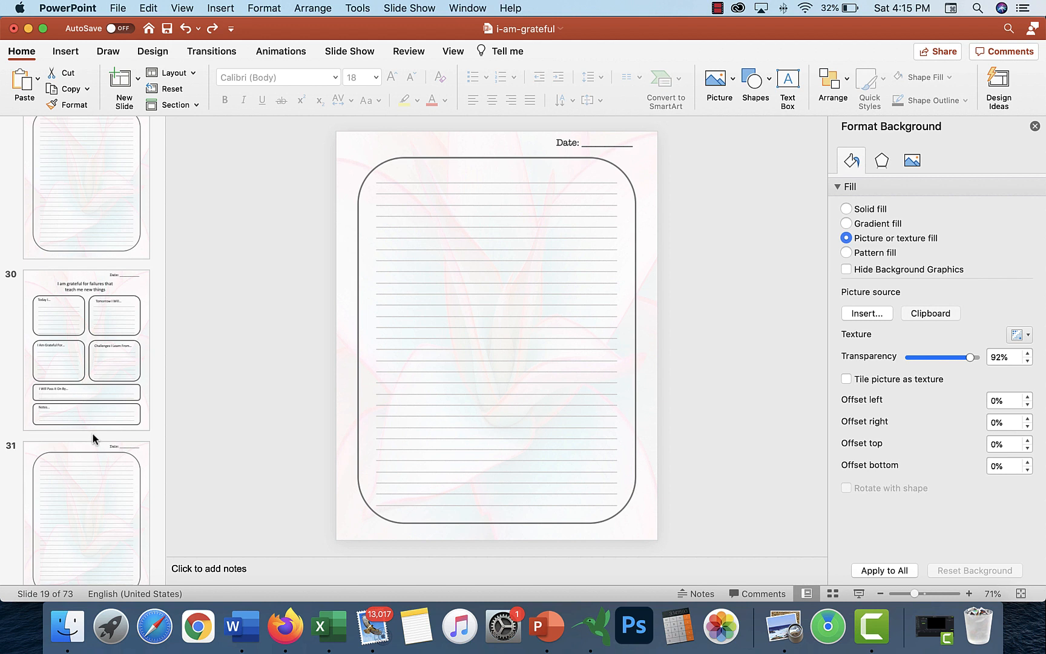
mouse_move(871, 626)
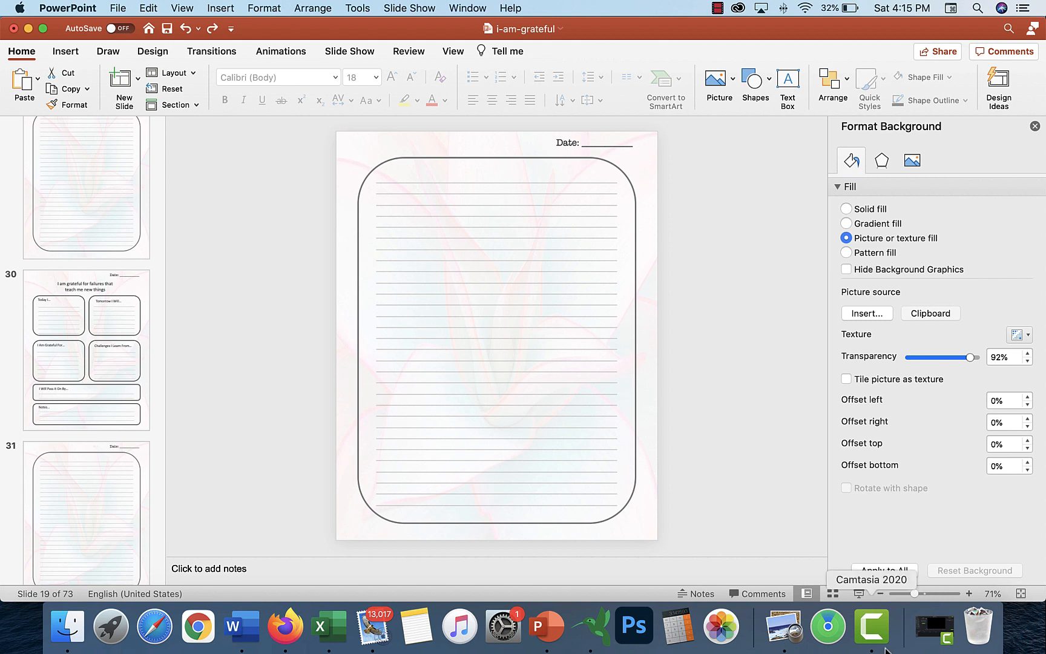